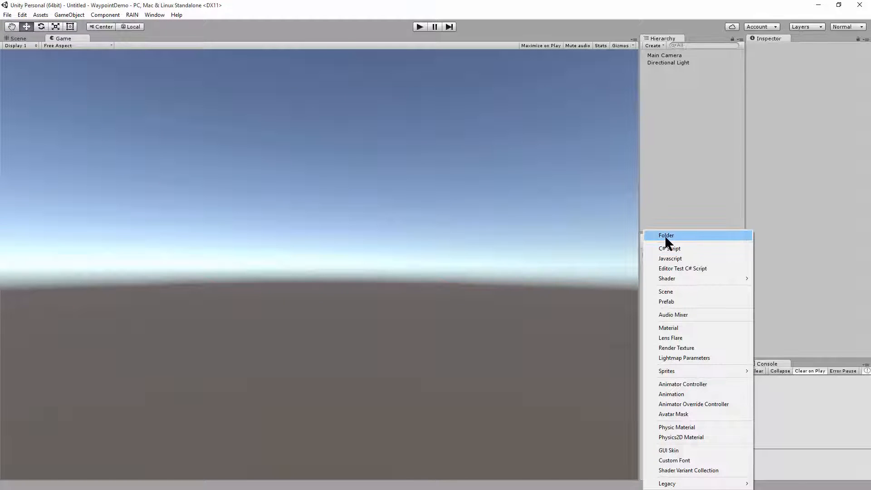
- Create a Demo folder in the project with a Scenes subfolder inside it
{"action": "left_click", "coordinate": [665, 235]}
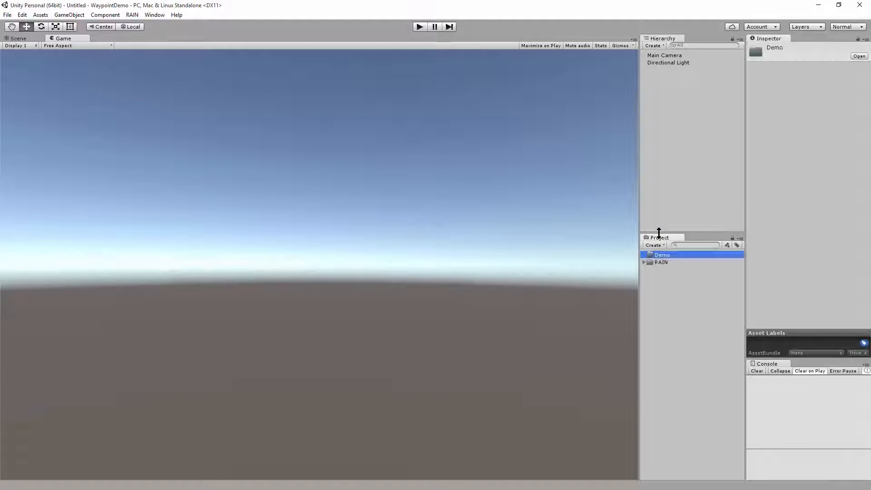
{"action": "left_click", "coordinate": [653, 245]}
{"action": "type", "text": "Scenes"}
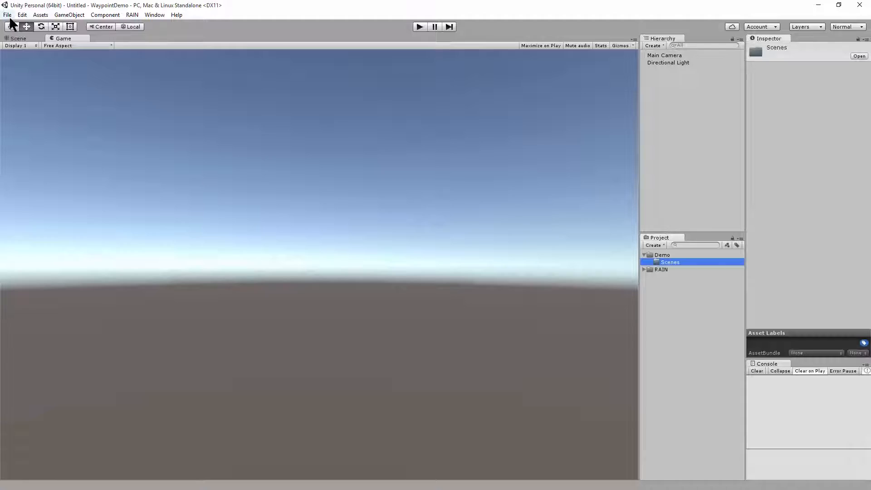
- Save the current scene into Demo/Scenes as TheScene
{"action": "left_click", "coordinate": [7, 14]}
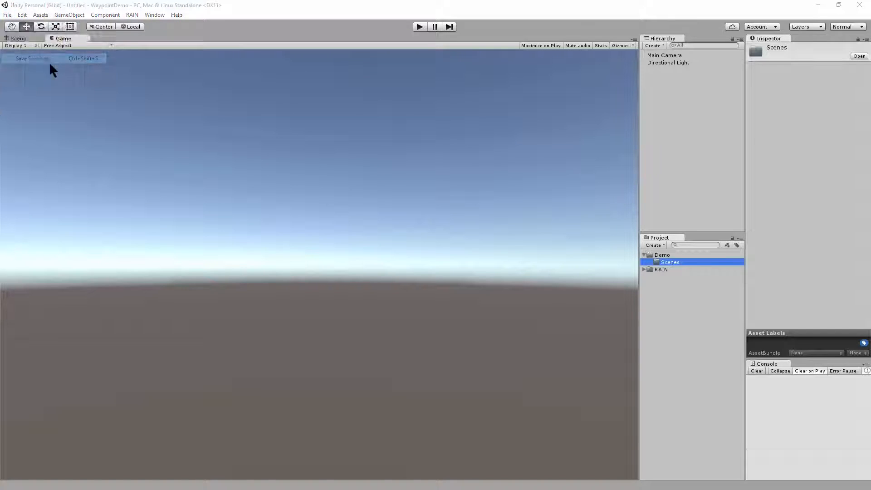
{"action": "left_click", "coordinate": [32, 59]}
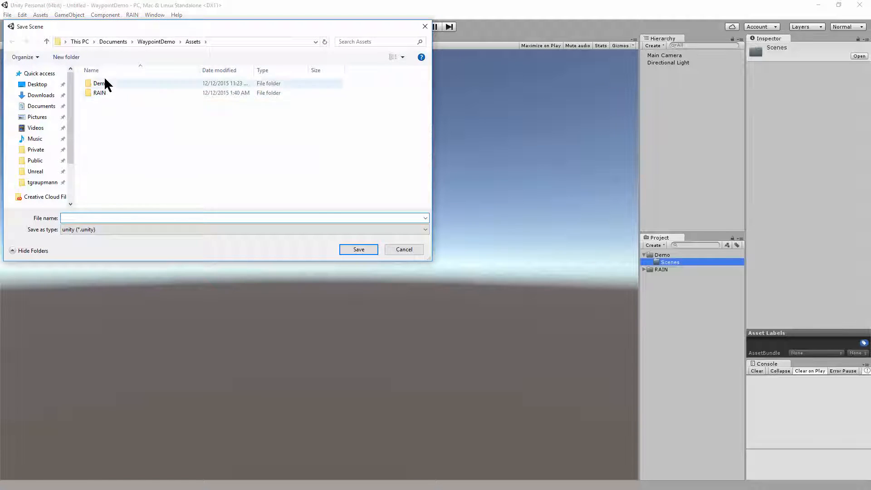
{"action": "double_click", "coordinate": [100, 83]}
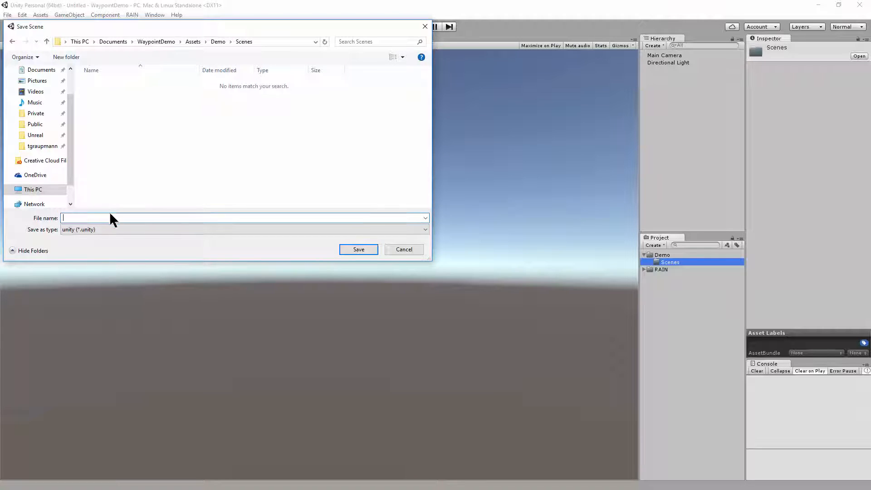
{"action": "type", "text": "TheScene"}
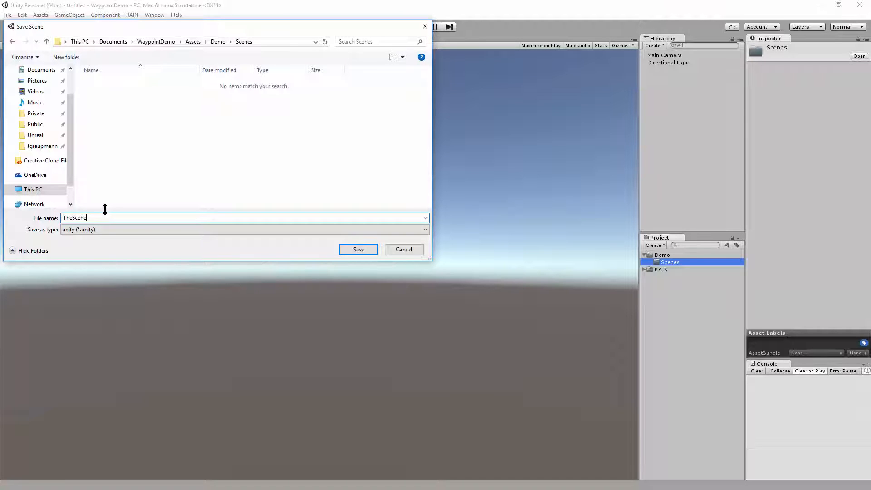
{"action": "left_click", "coordinate": [69, 16]}
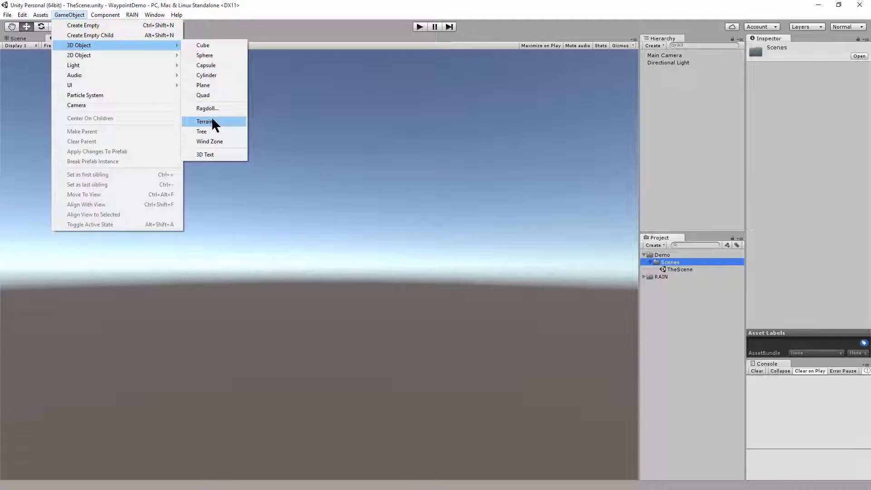
- Add a Terrain, move its asset into a new Demo/Prefabs folder, and set Position X to -250
{"action": "left_click", "coordinate": [204, 121]}
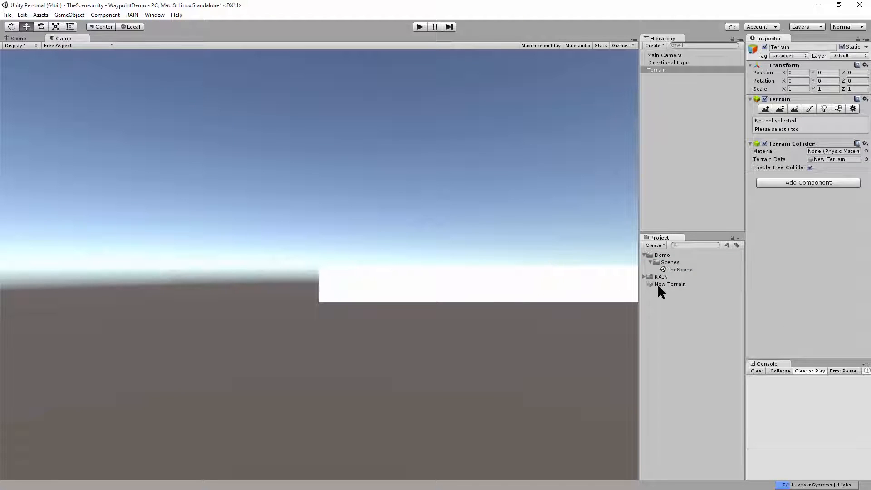
{"action": "left_click", "coordinate": [661, 254]}
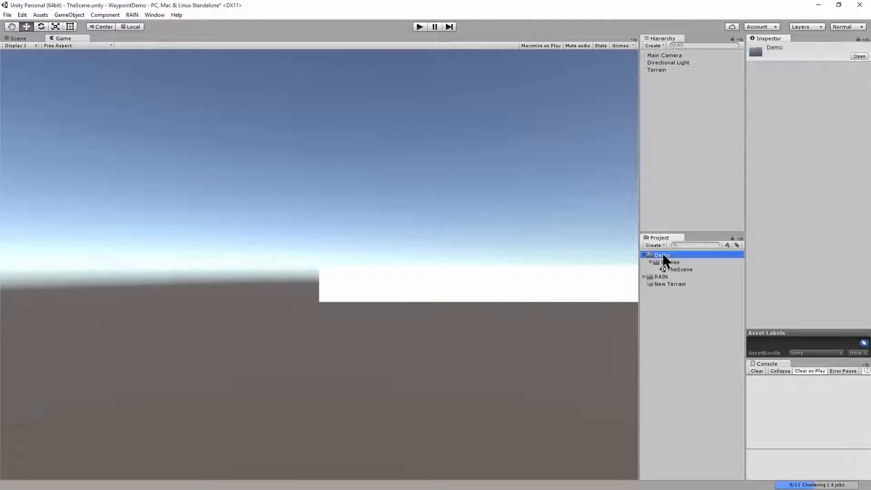
{"action": "right_click", "coordinate": [661, 254]}
{"action": "type", "text": "Prefabs"}
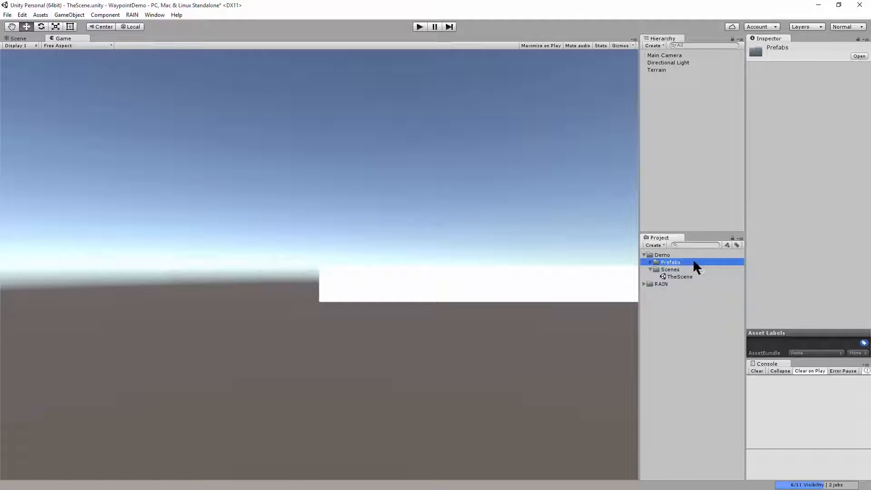
{"action": "left_click", "coordinate": [657, 70]}
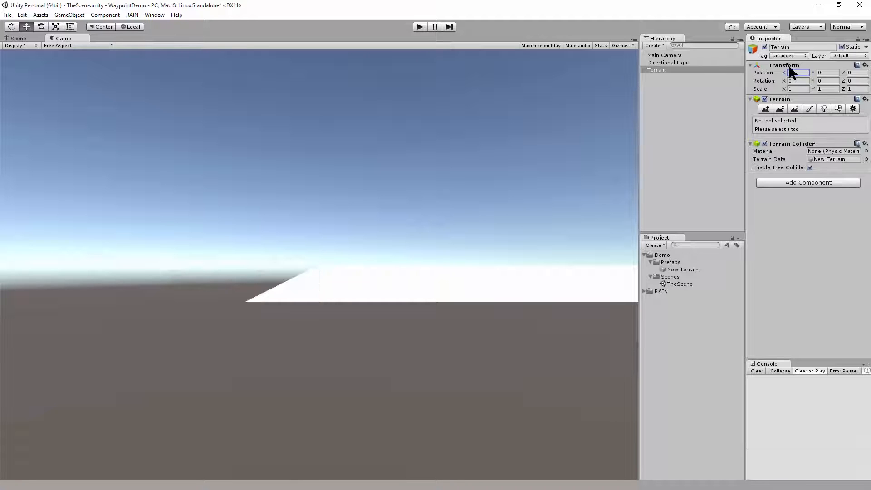
{"action": "type", "text": "-250"}
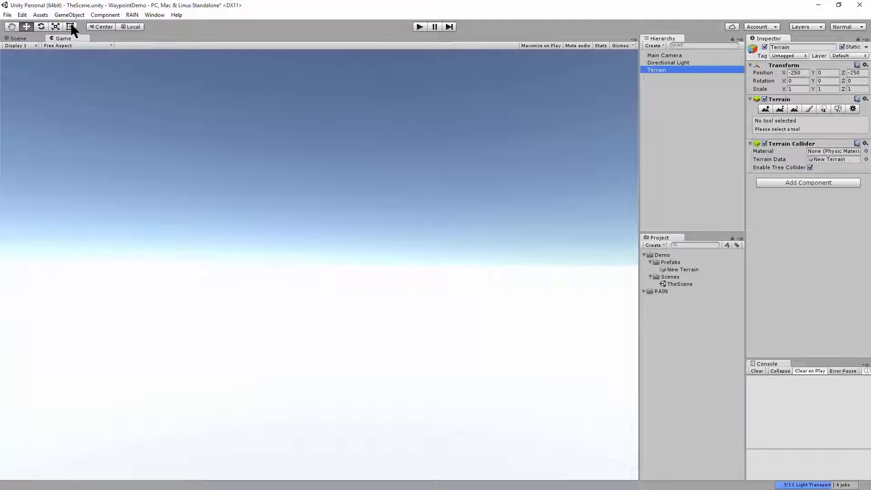
- Add a capsule and create a red EnemyMaterial in a new Materials folder
{"action": "left_click", "coordinate": [69, 15]}
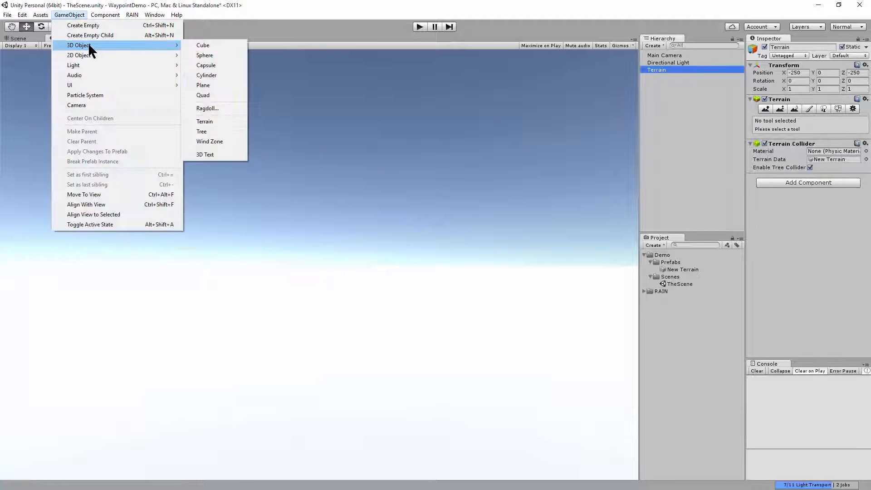
{"action": "mouse_move", "coordinate": [221, 75]}
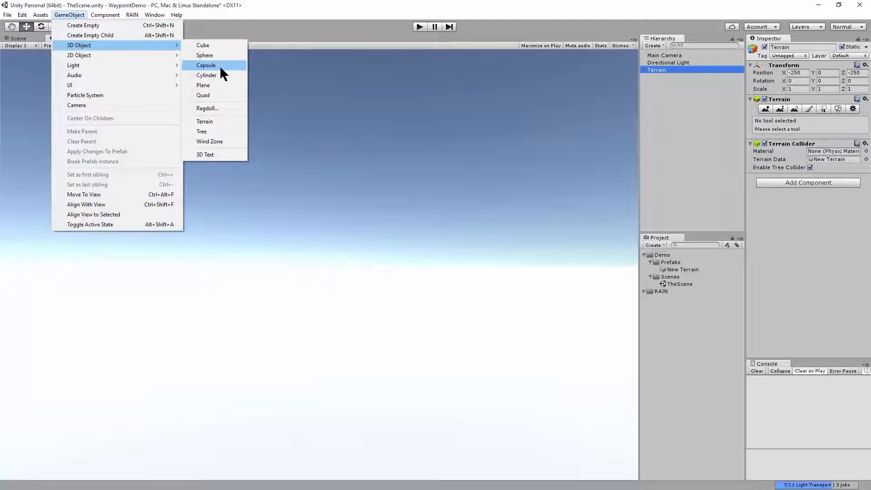
{"action": "left_click", "coordinate": [206, 65]}
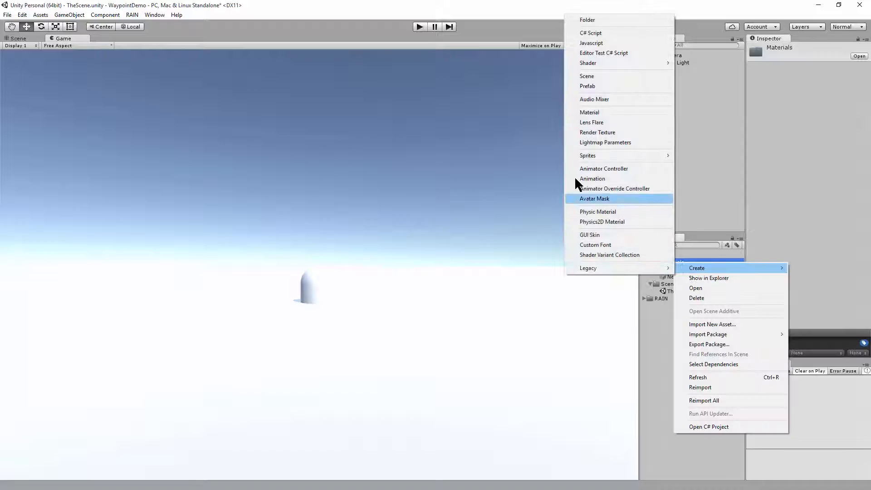
{"action": "left_click", "coordinate": [590, 112]}
{"action": "type", "text": "EnemyMaterial"}
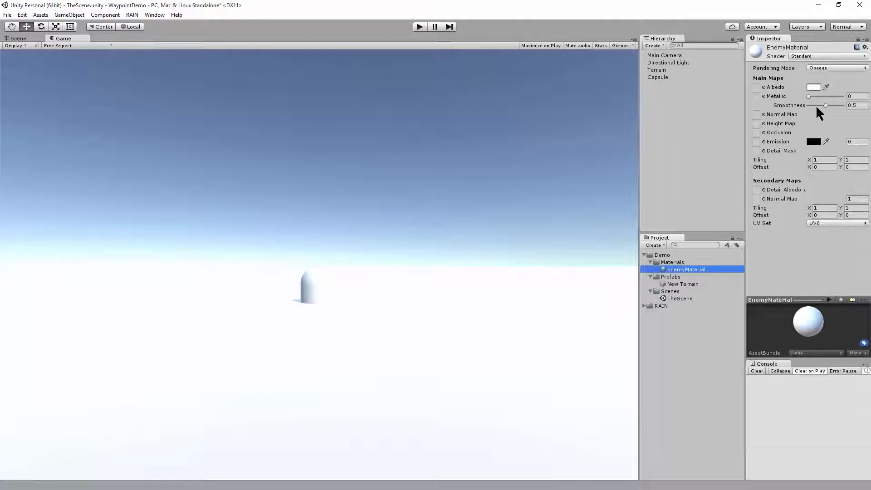
{"action": "left_click", "coordinate": [813, 87]}
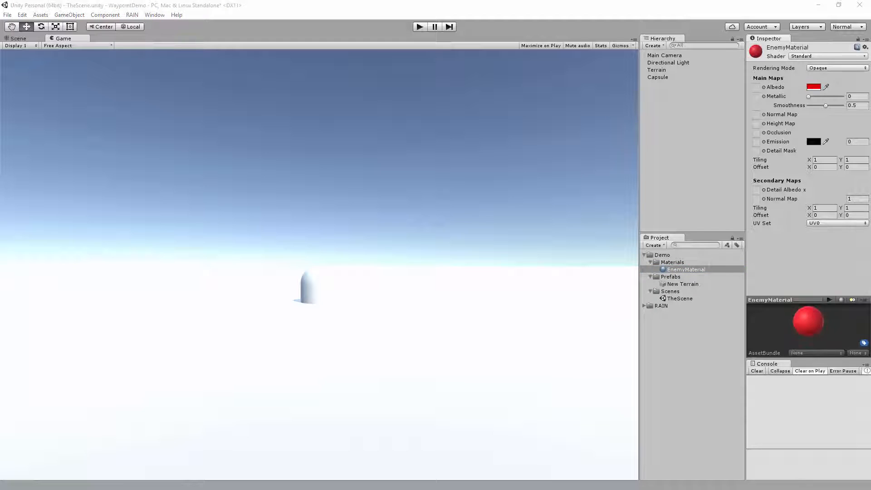
- Assign EnemyMaterial to the capsule, rename it Enemy, and return to the Scene view
{"action": "left_click", "coordinate": [658, 76]}
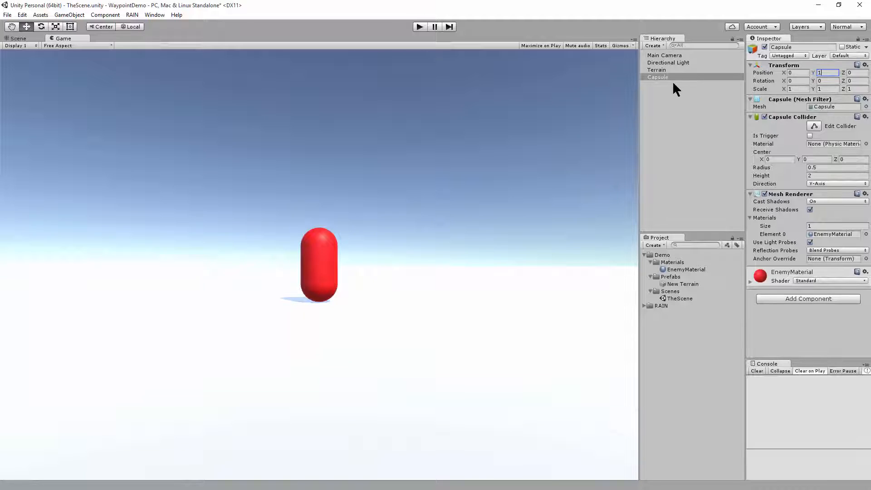
{"action": "left_click", "coordinate": [658, 77]}
{"action": "type", "text": "Enemy"}
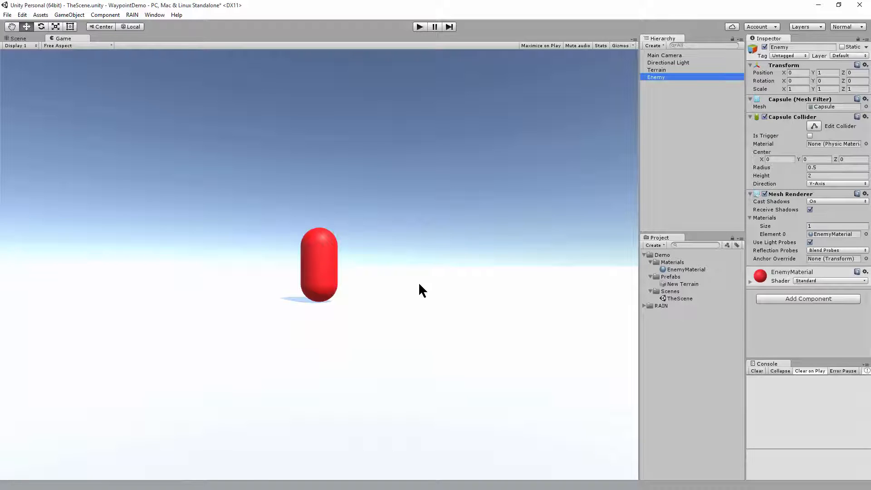
{"action": "left_click", "coordinate": [18, 38]}
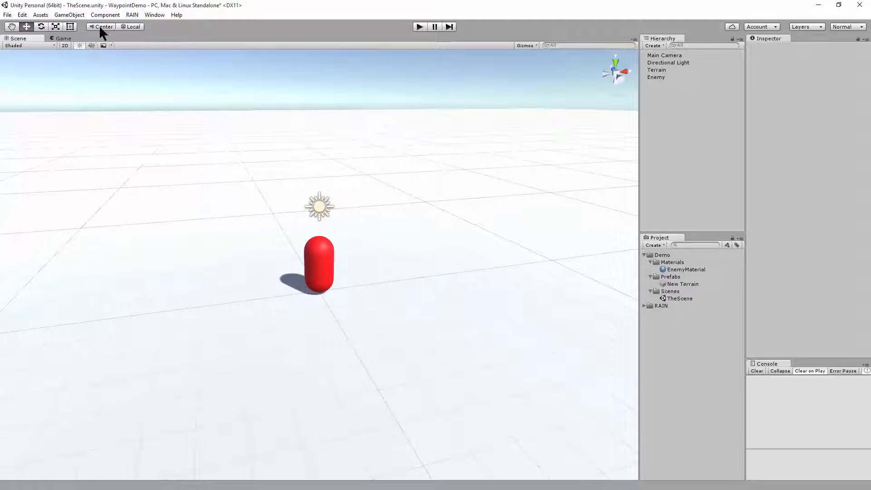
- Add a cube and move it to the right of the Enemy
{"action": "left_click", "coordinate": [69, 16]}
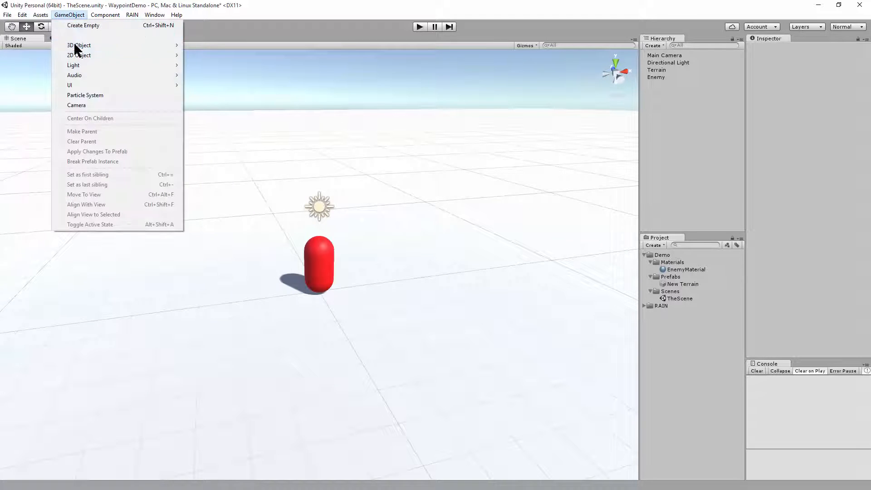
{"action": "mouse_move", "coordinate": [79, 45]}
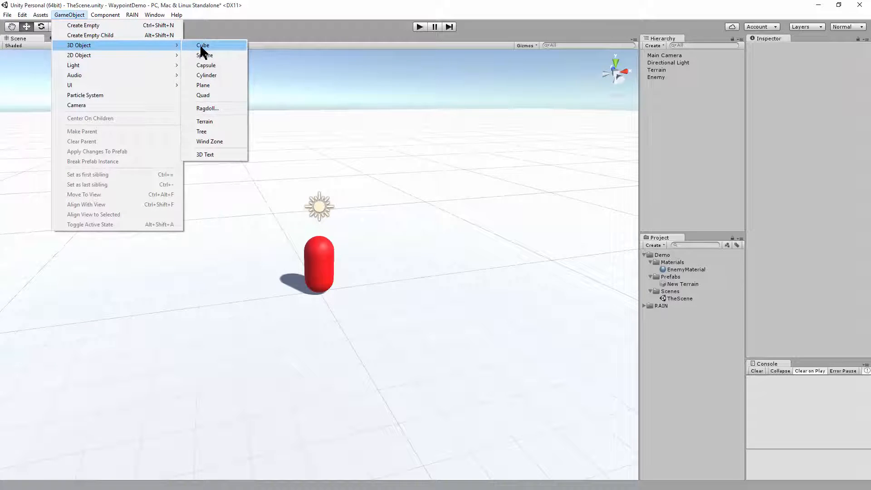
{"action": "left_click", "coordinate": [203, 45]}
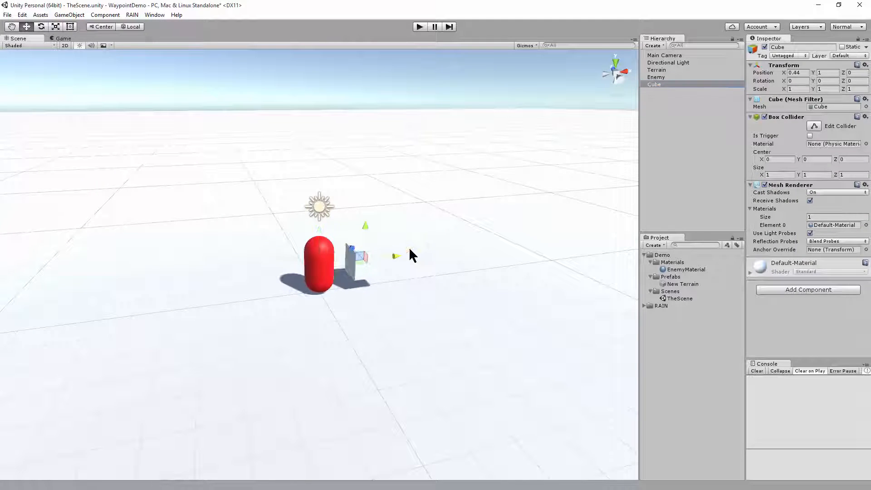
{"action": "left_click_drag", "start_coordinate": [359, 253], "coordinate": [419, 251]}
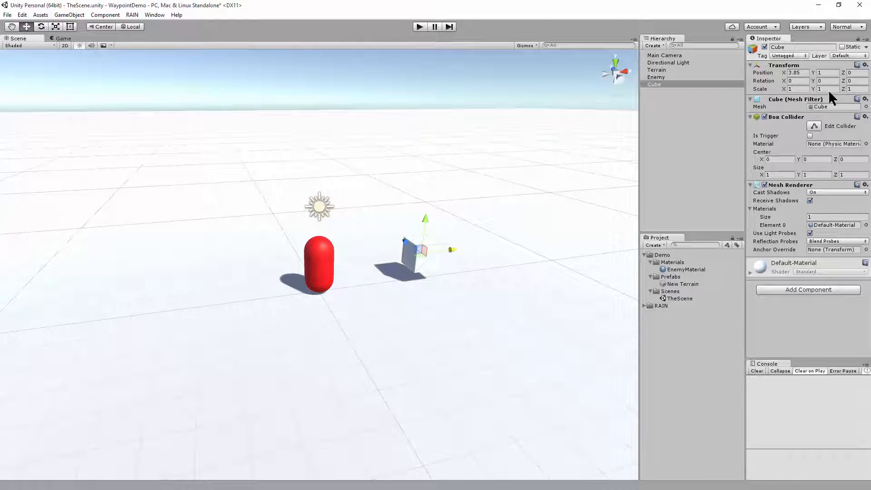
- Stretch the cube to Scale Y 4 and raise it to Position Y 2 so it stands on the ground
{"action": "left_click", "coordinate": [827, 89]}
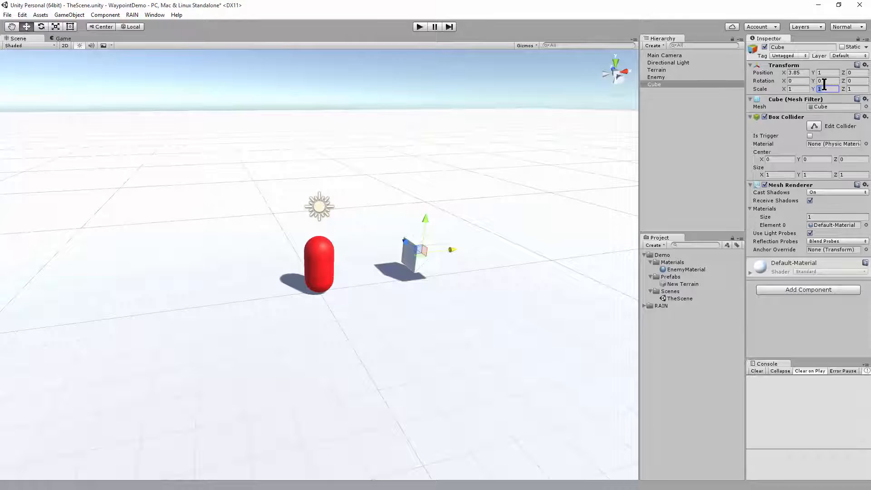
{"action": "type", "text": "4"}
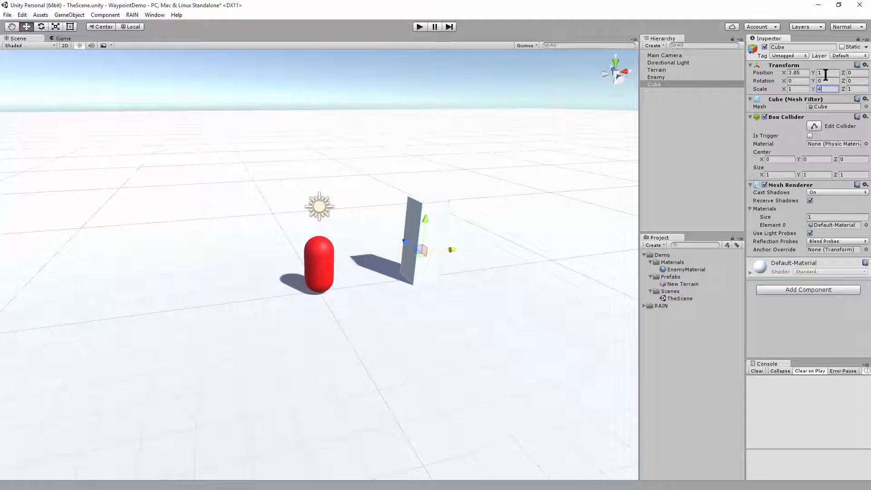
{"action": "type", "text": "2"}
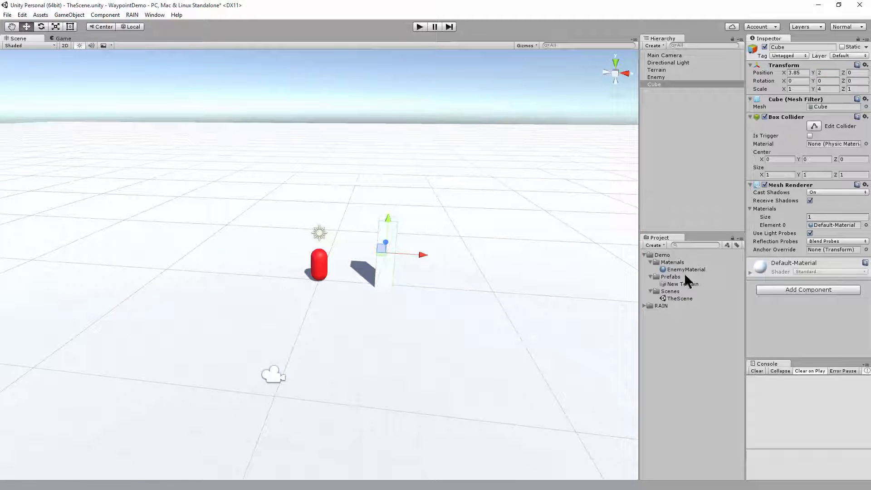
- Create a dark grey ObstacleMaterial in the Materials folder
{"action": "right_click", "coordinate": [672, 262]}
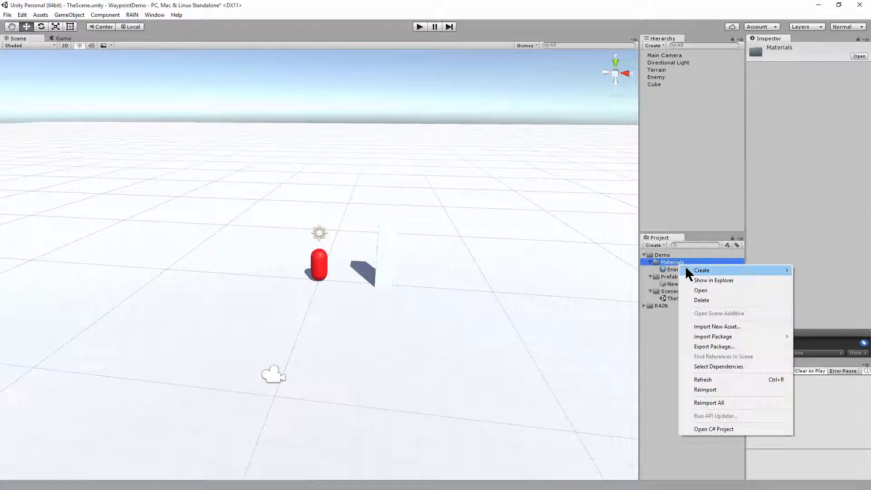
{"action": "left_click", "coordinate": [702, 270]}
{"action": "type", "text": "ObstacleMa"}
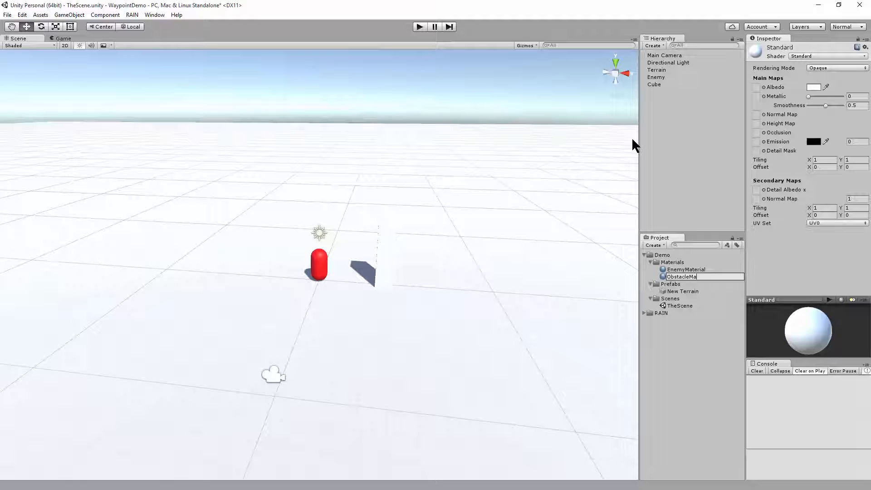
{"action": "left_click", "coordinate": [689, 276]}
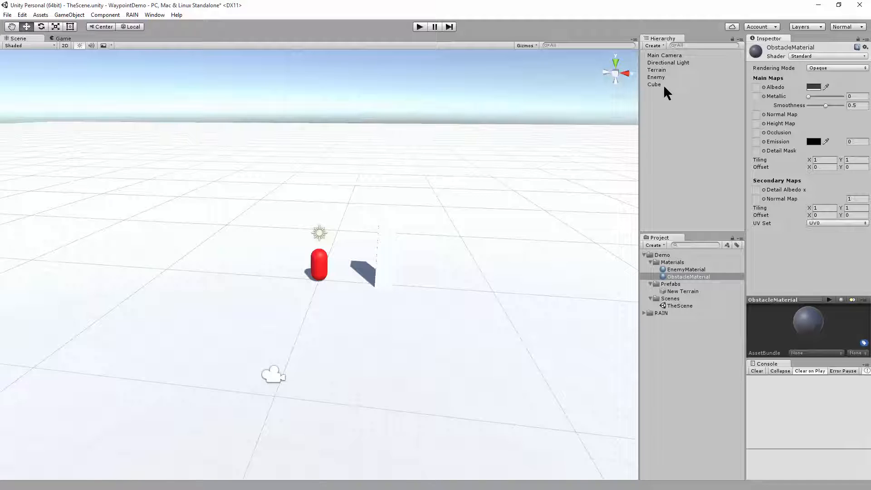
- Apply ObstacleMaterial to the tall cube's Mesh Renderer
{"action": "left_click", "coordinate": [655, 83]}
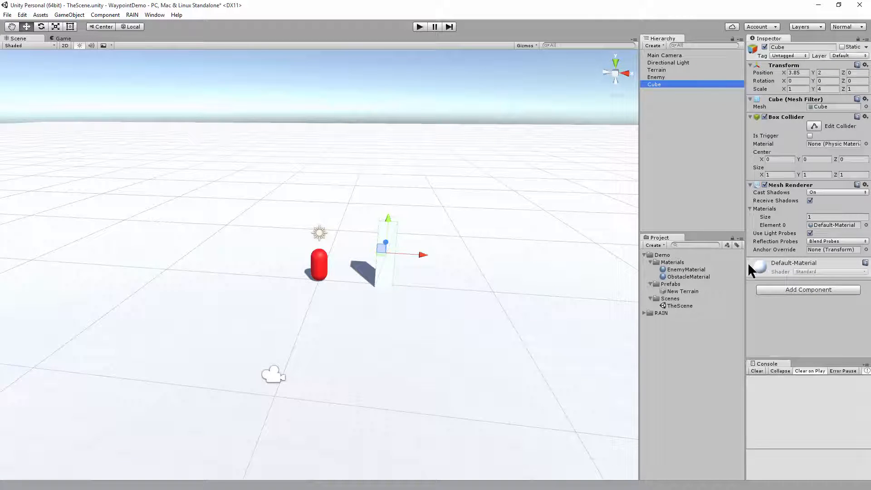
{"action": "left_click", "coordinate": [834, 225]}
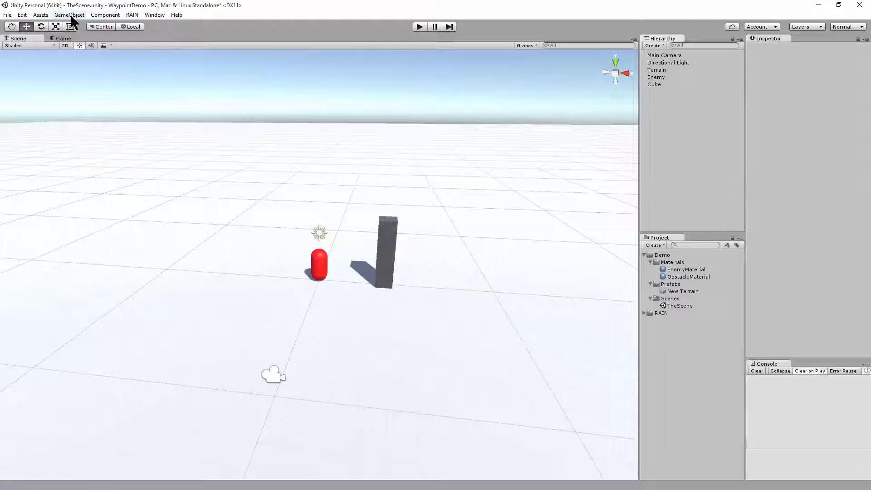
- Create an empty Obstacles parent, put the cube under it, and scatter five duplicated pillars around Enemy
{"action": "left_click", "coordinate": [69, 15]}
{"action": "type", "text": "Obstacles"}
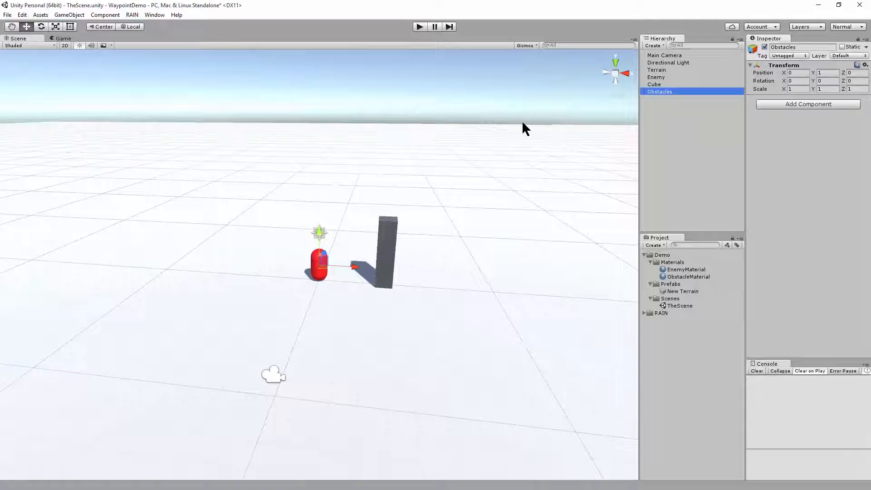
{"action": "left_click", "coordinate": [661, 91]}
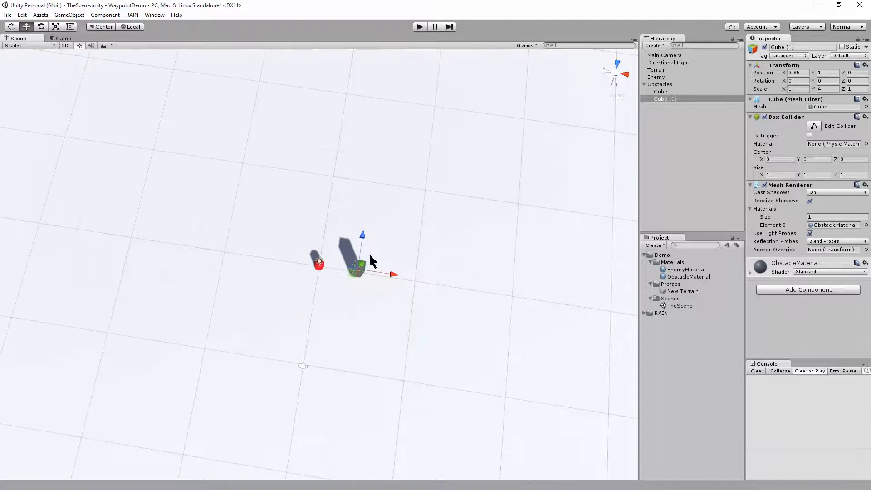
{"action": "left_click_drag", "start_coordinate": [395, 273], "coordinate": [247, 257]}
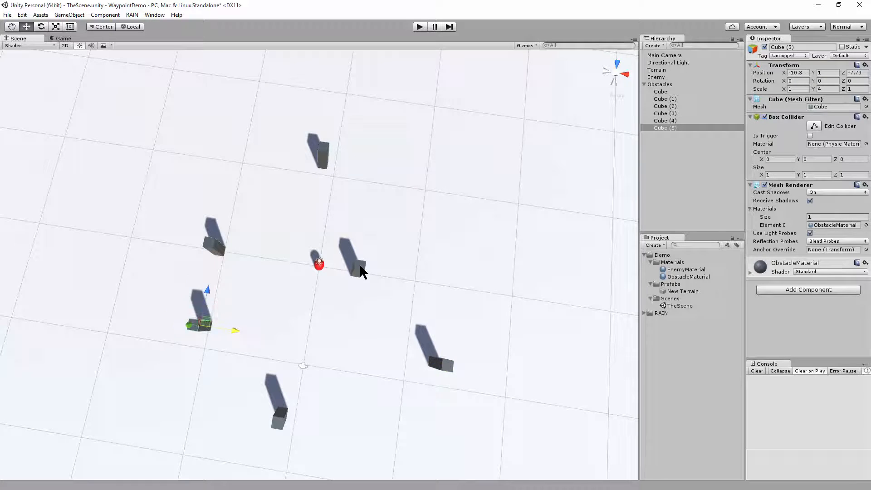
- Scale the six pillars into long walls and large blocks, and move Enemy to Z -14.59 in front
{"action": "left_click", "coordinate": [661, 91]}
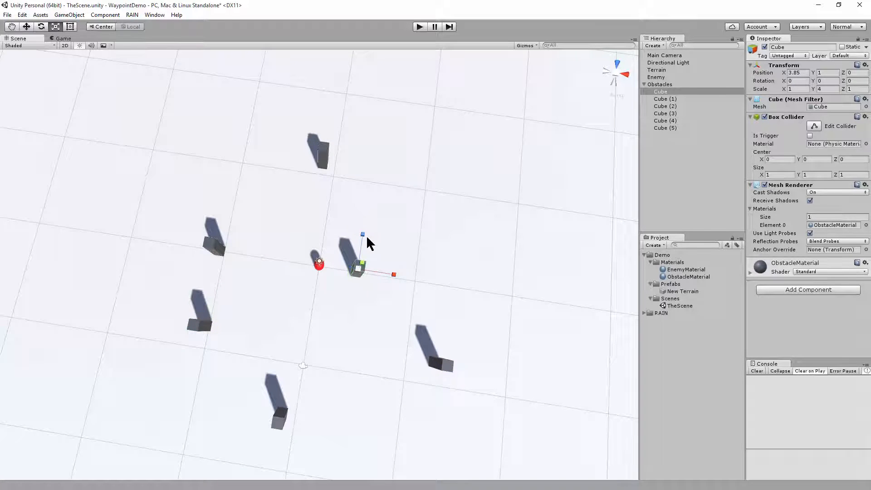
{"action": "left_click_drag", "start_coordinate": [363, 233], "coordinate": [369, 178]}
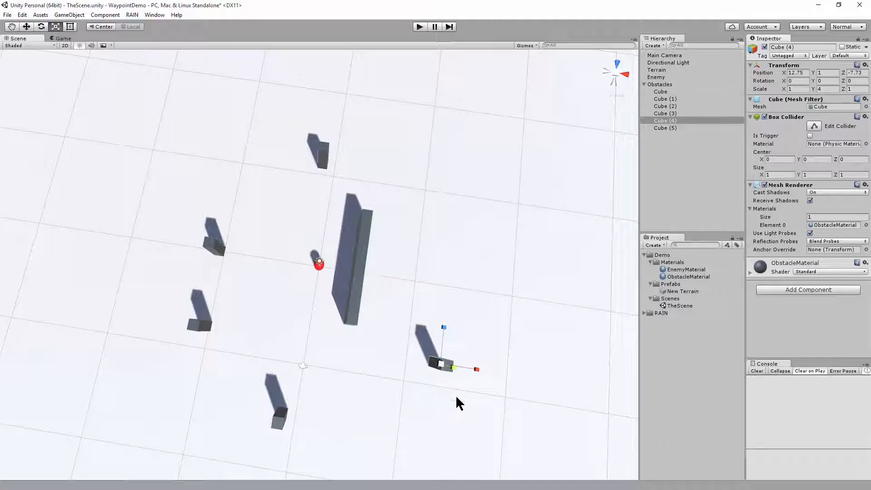
{"action": "left_click_drag", "start_coordinate": [477, 370], "coordinate": [526, 377]}
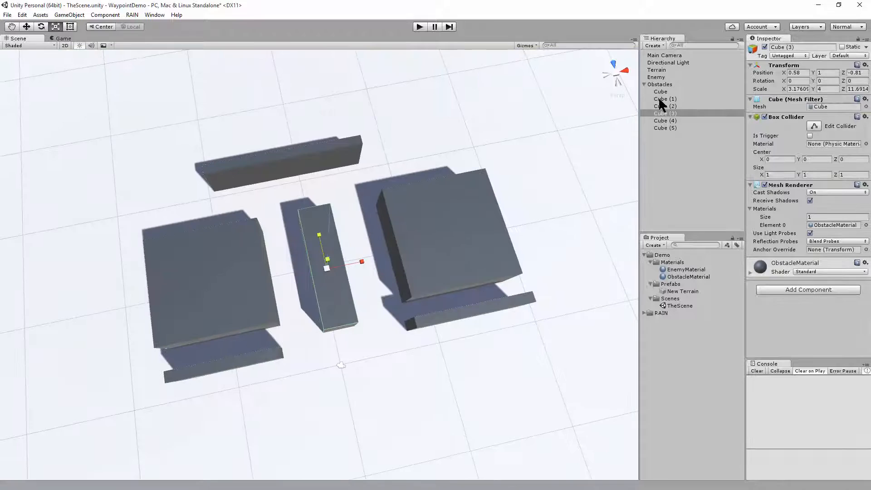
{"action": "left_click", "coordinate": [656, 76]}
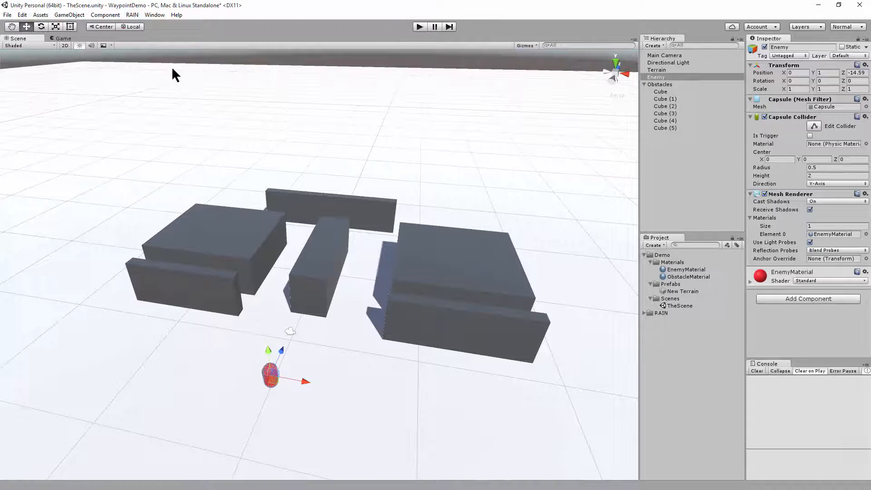
- Add a RAIN Navigation Mesh covering the obstacle area and generate its walkable surface
{"action": "left_click", "coordinate": [132, 14]}
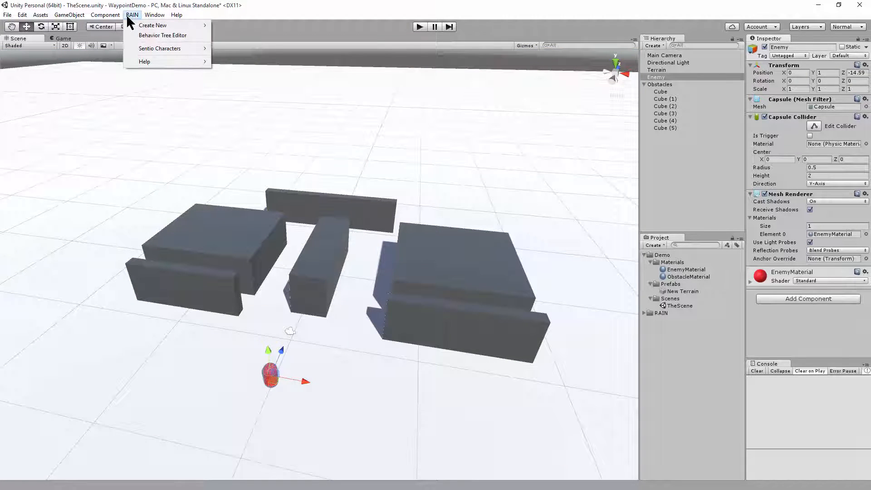
{"action": "mouse_move", "coordinate": [153, 25]}
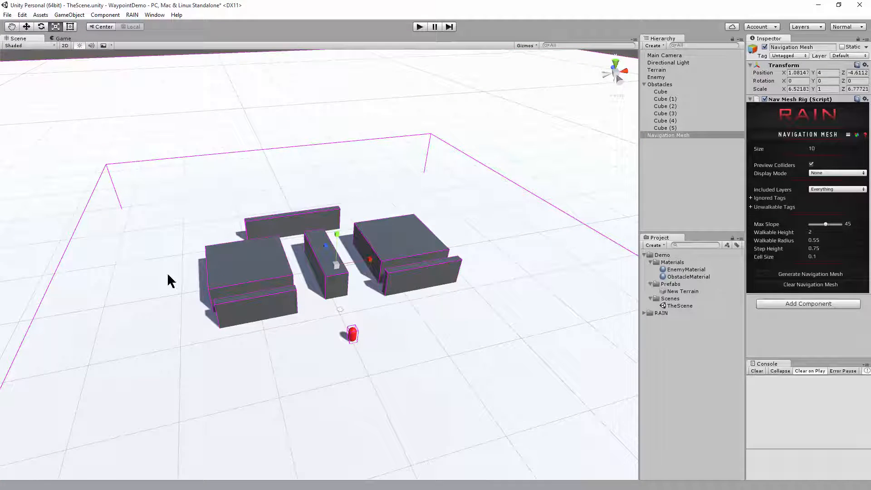
{"action": "mouse_move", "coordinate": [397, 444]}
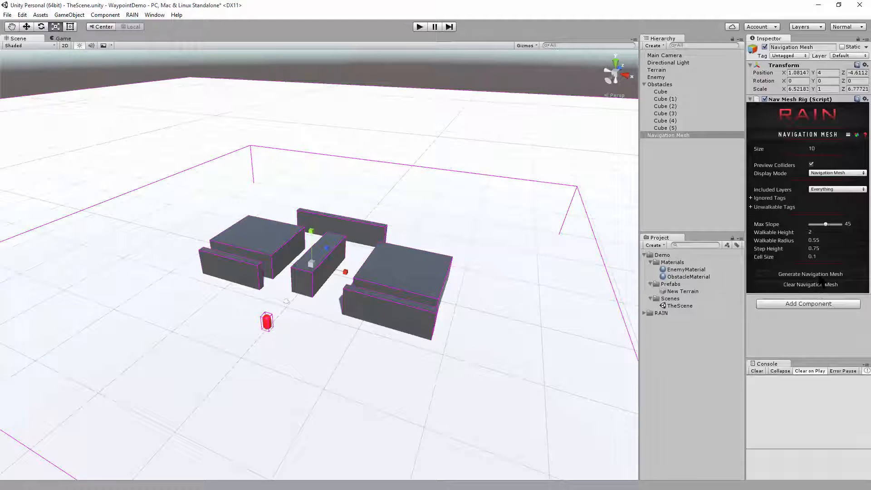
{"action": "left_click", "coordinate": [809, 274]}
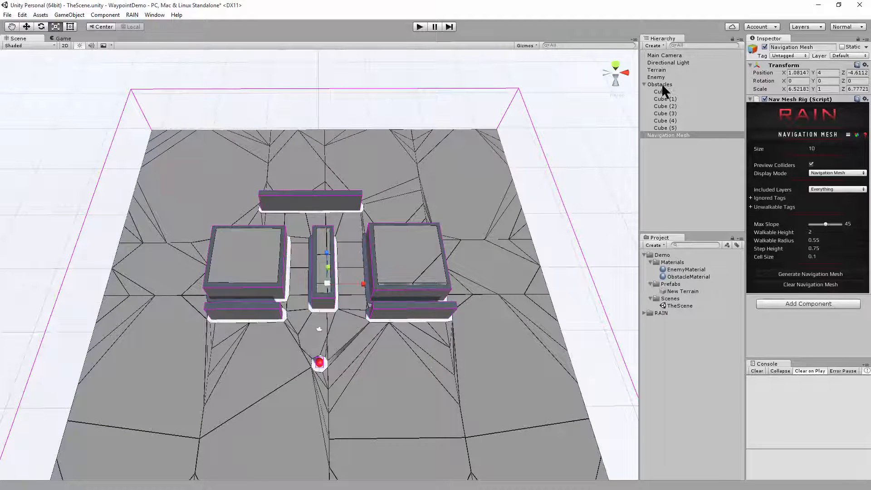
- Define a new Obstacle tag from the first cube's Tag dropdown
{"action": "left_click", "coordinate": [660, 91]}
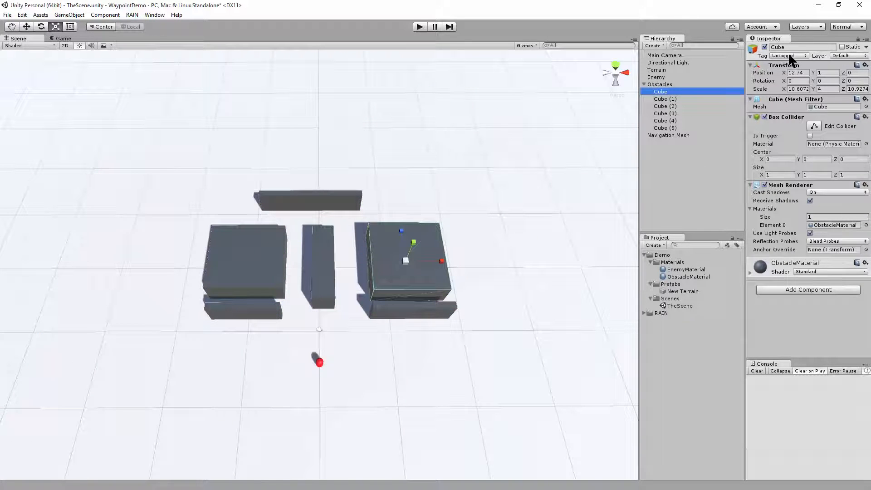
{"action": "left_click", "coordinate": [788, 56]}
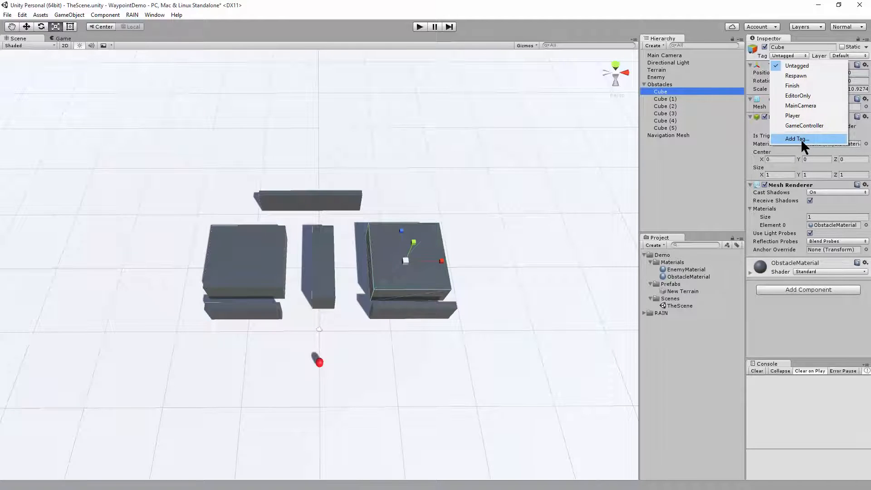
{"action": "left_click", "coordinate": [796, 138]}
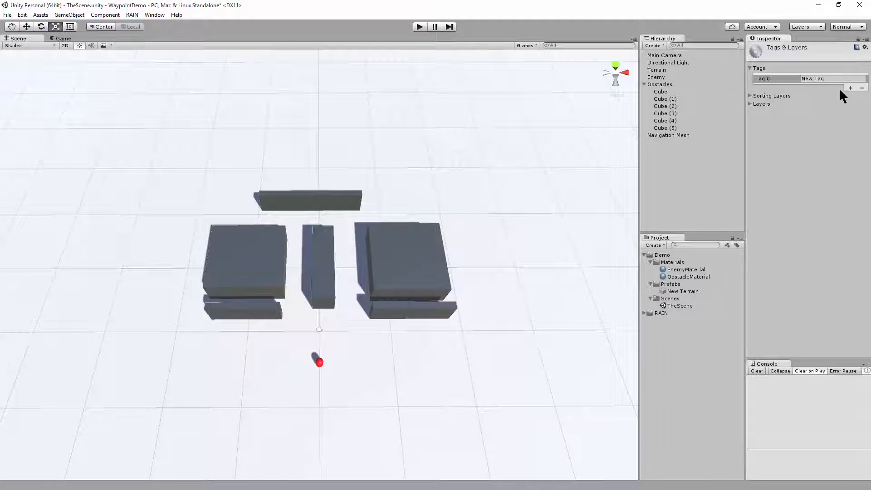
{"action": "type", "text": "Obst"}
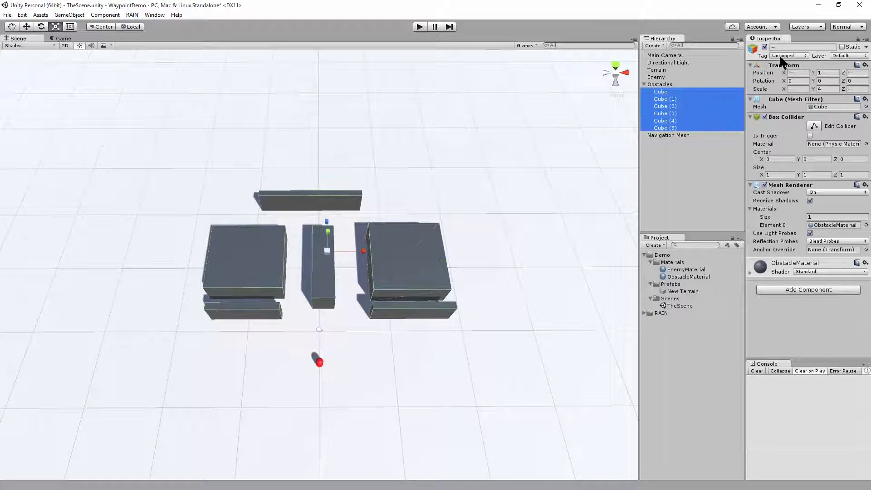
- Tag all six cubes as Obstacle and add Obstacle to the navigation mesh's Unwalkable Tags
{"action": "left_click", "coordinate": [786, 55]}
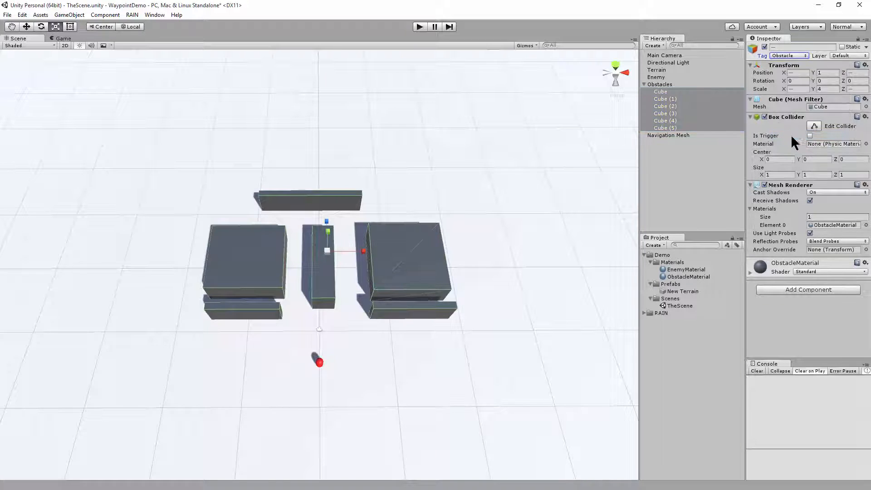
{"action": "left_click", "coordinate": [669, 135]}
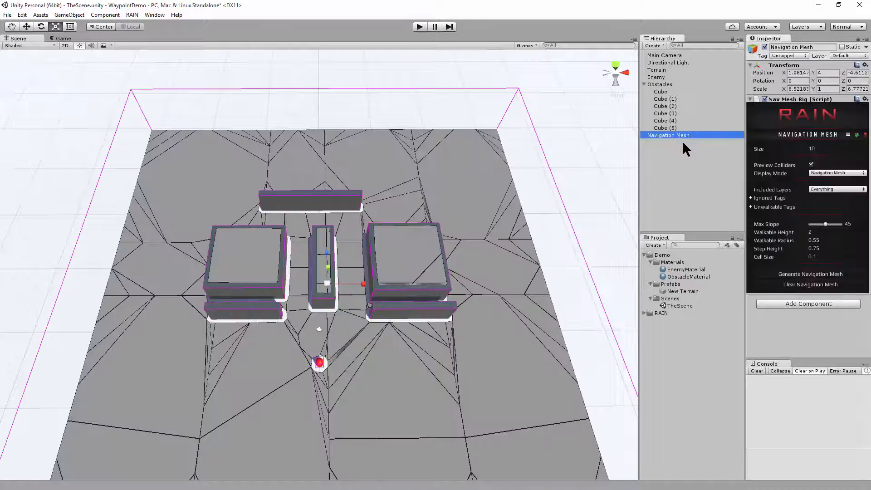
{"action": "left_click", "coordinate": [752, 207]}
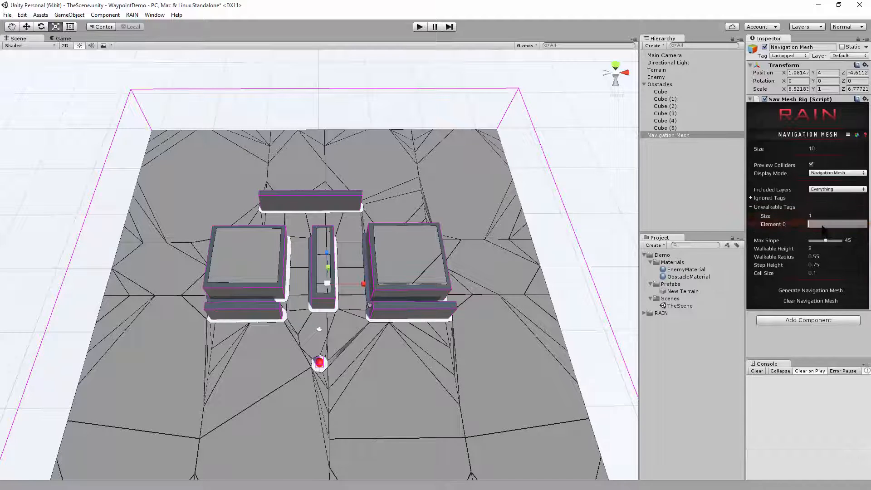
{"action": "type", "text": "Obstacle"}
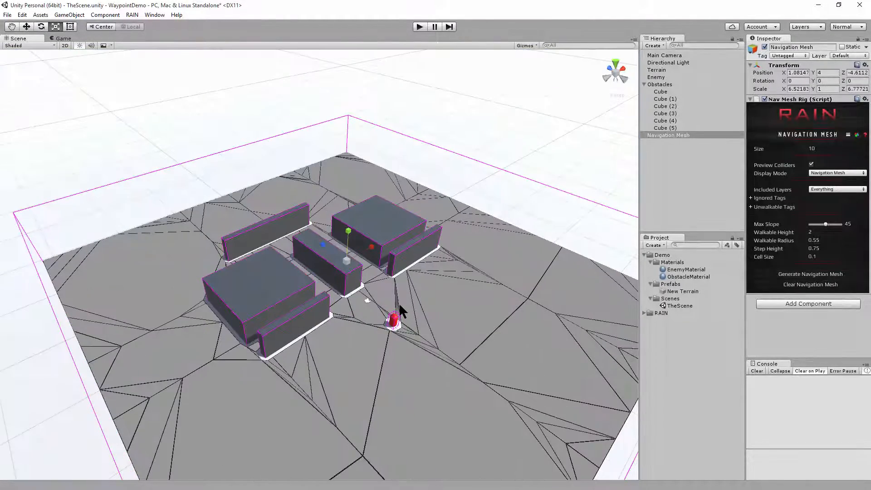
{"action": "left_click", "coordinate": [657, 70]}
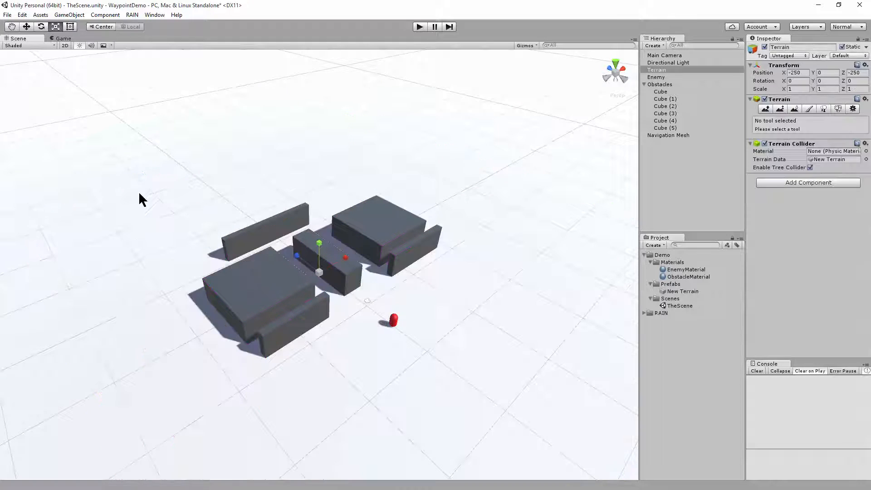
- Create a RAIN Waypoint Route and place six waypoints looping around the grey blocks
{"action": "left_click", "coordinate": [132, 15]}
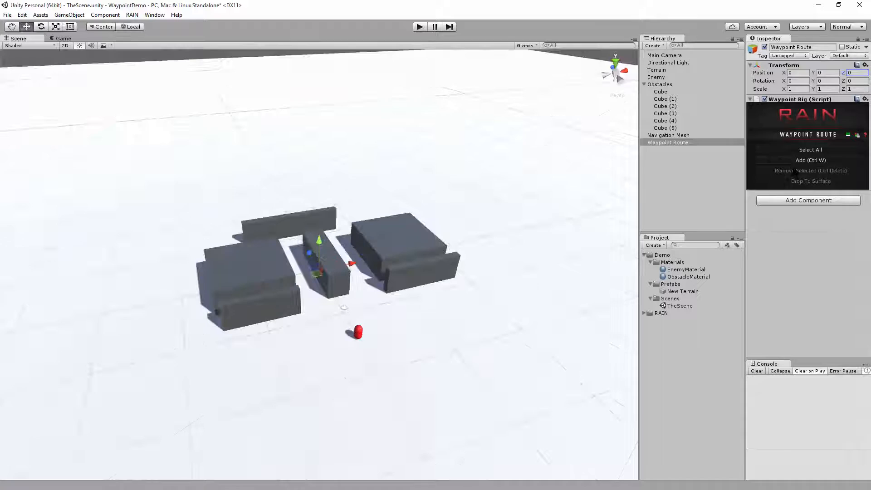
{"action": "left_click", "coordinate": [811, 160]}
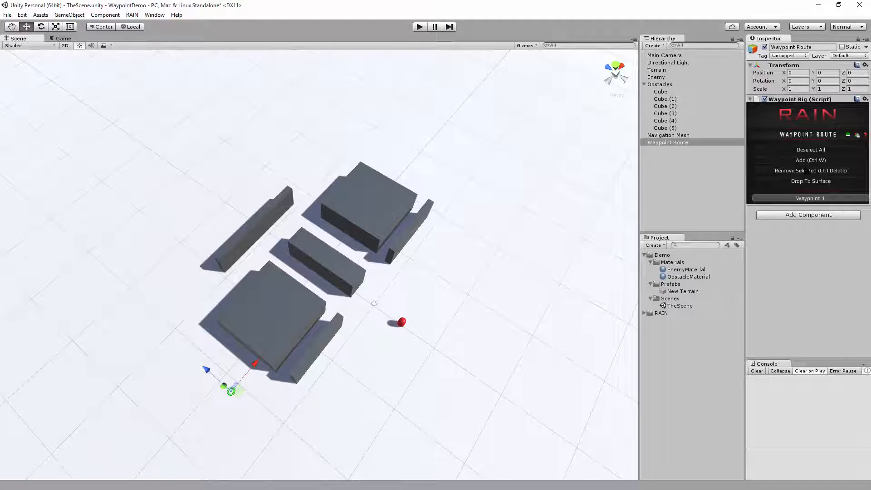
{"action": "left_click", "coordinate": [811, 159]}
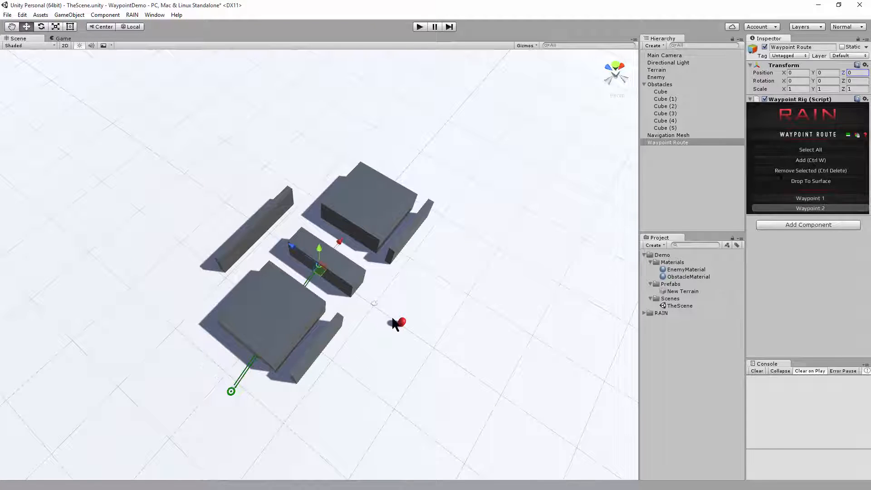
{"action": "left_click", "coordinate": [811, 160]}
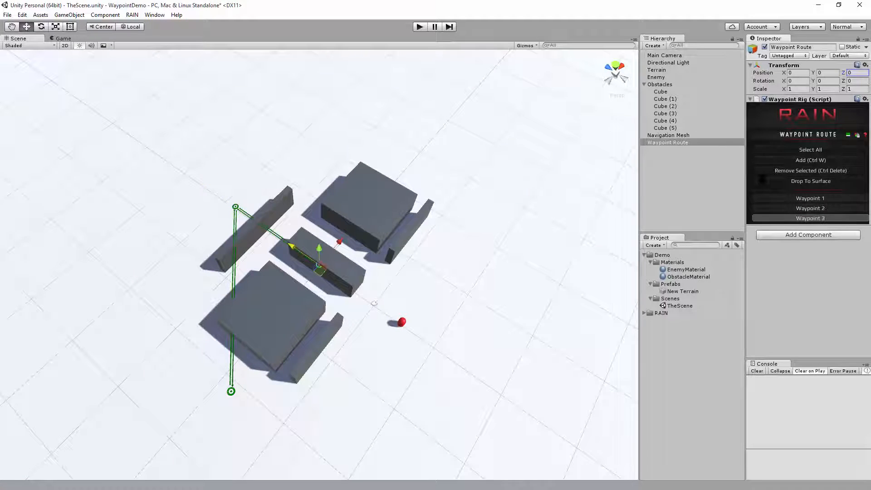
{"action": "left_click", "coordinate": [810, 160]}
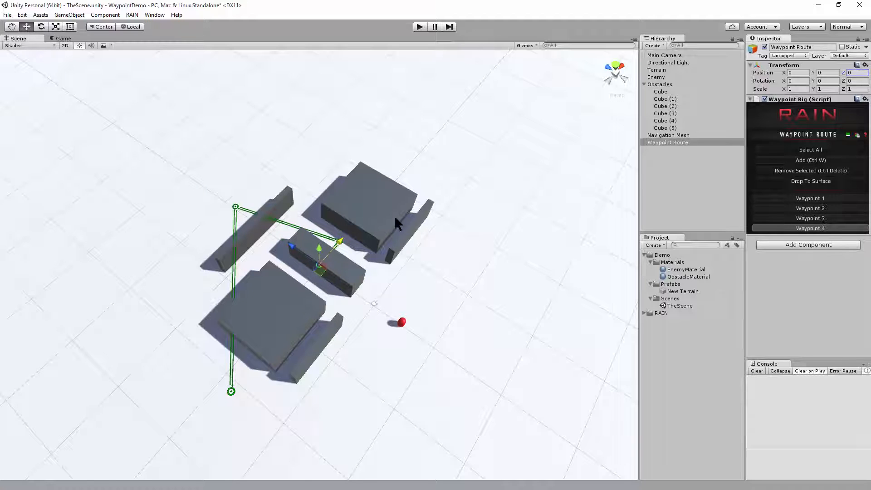
{"action": "left_click", "coordinate": [811, 159]}
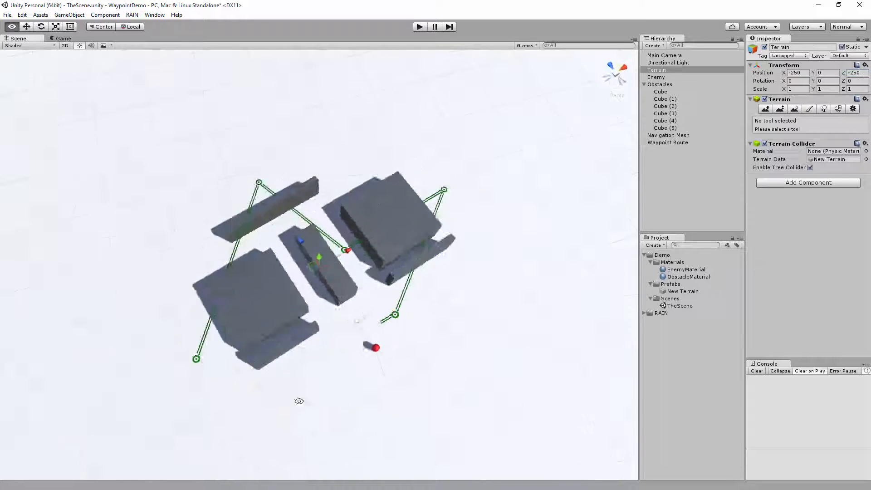
{"action": "left_click", "coordinate": [669, 142]}
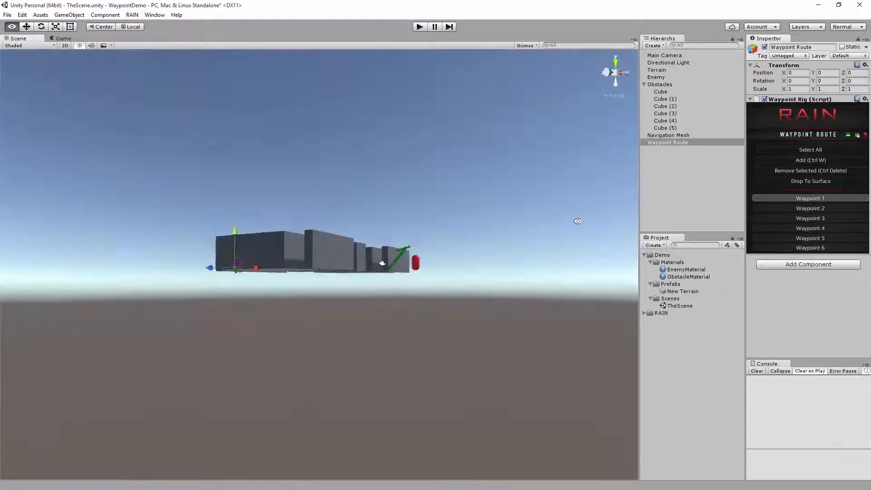
- Reshape the six-waypoint route into a wider loop around the obstacle blocks, then select Enemy
{"action": "left_click", "coordinate": [811, 208]}
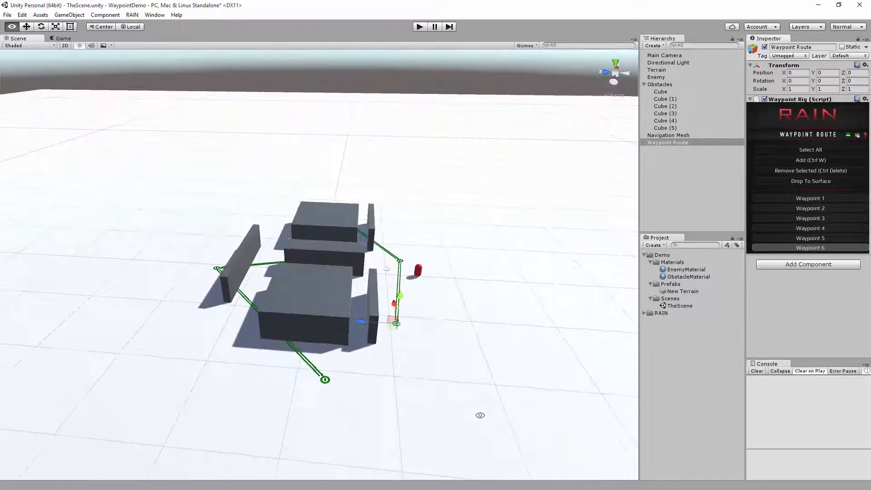
{"action": "left_click", "coordinate": [657, 70]}
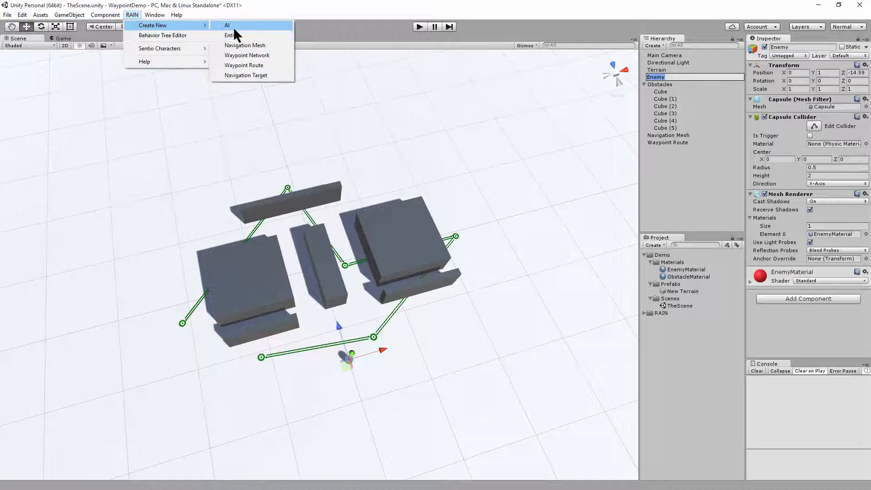
- Attach a RAIN AI to Enemy and start creating a new behavior tree in the Behavior Editor
{"action": "left_click", "coordinate": [227, 26]}
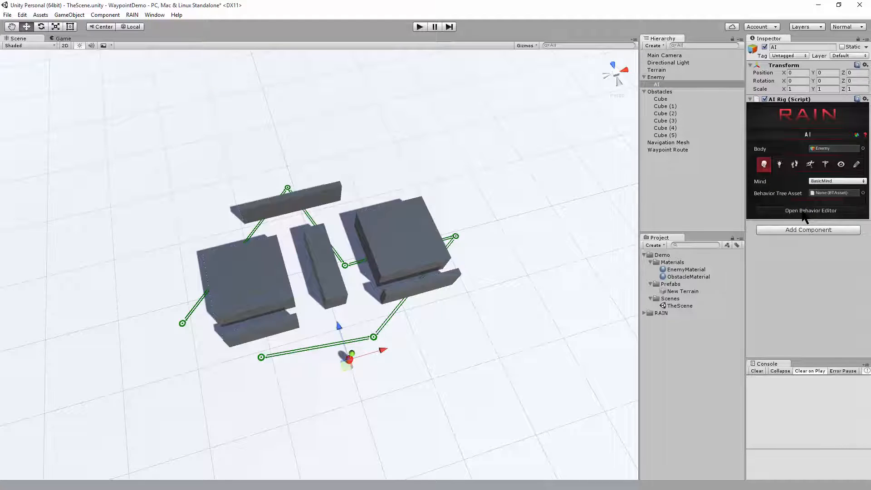
{"action": "left_click", "coordinate": [808, 209]}
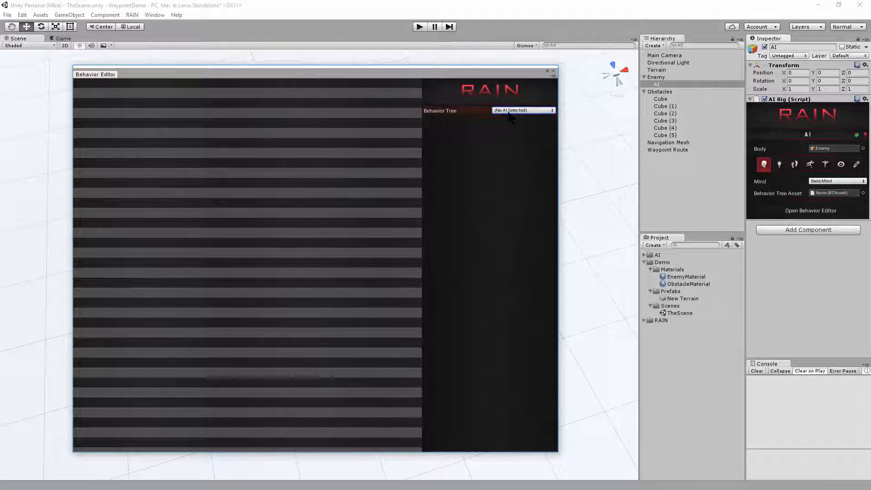
{"action": "left_click", "coordinate": [522, 110]}
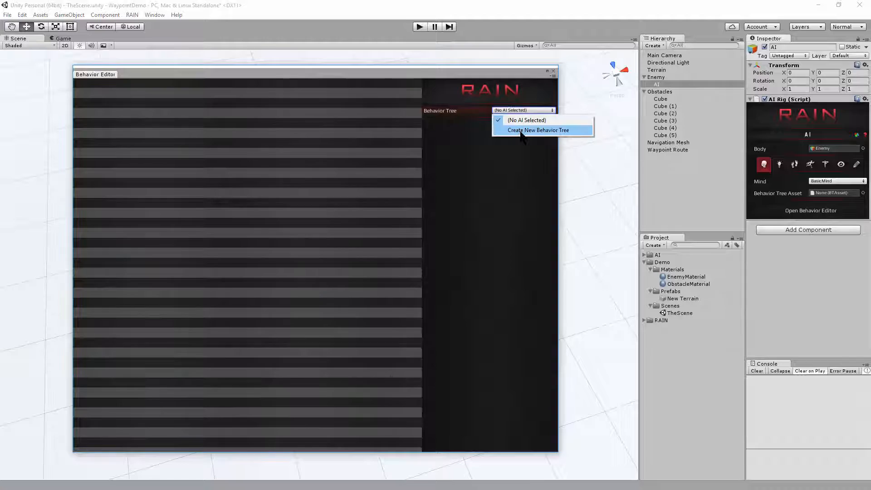
{"action": "left_click", "coordinate": [538, 130]}
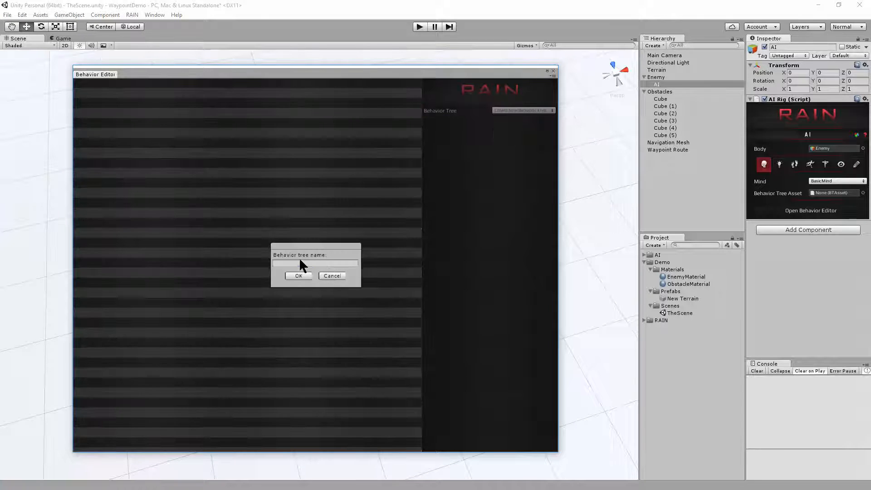
- Name the new tree WaypointPatrol, confirm it, and select its root node
{"action": "type", "text": "WaypointPa"}
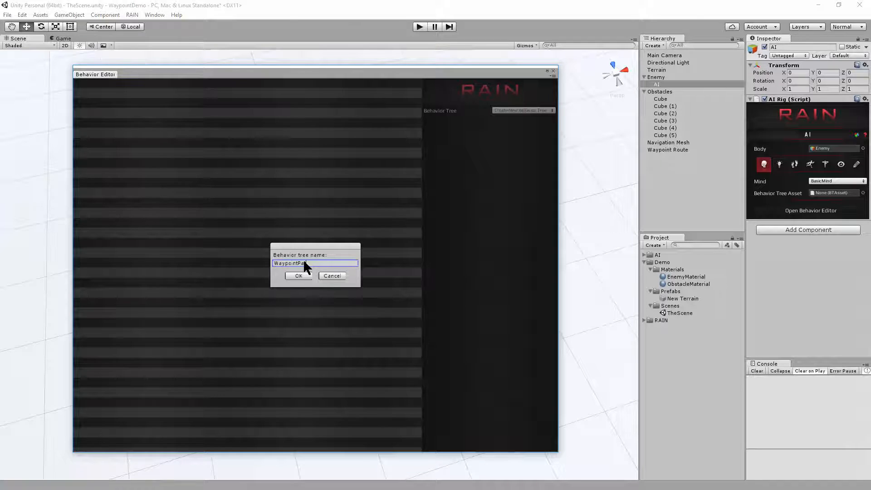
{"action": "left_click", "coordinate": [299, 276]}
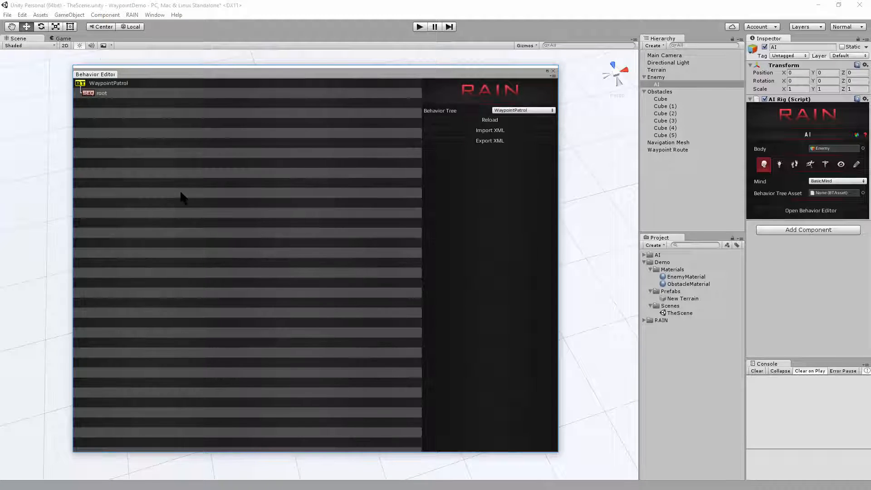
{"action": "left_click", "coordinate": [101, 92]}
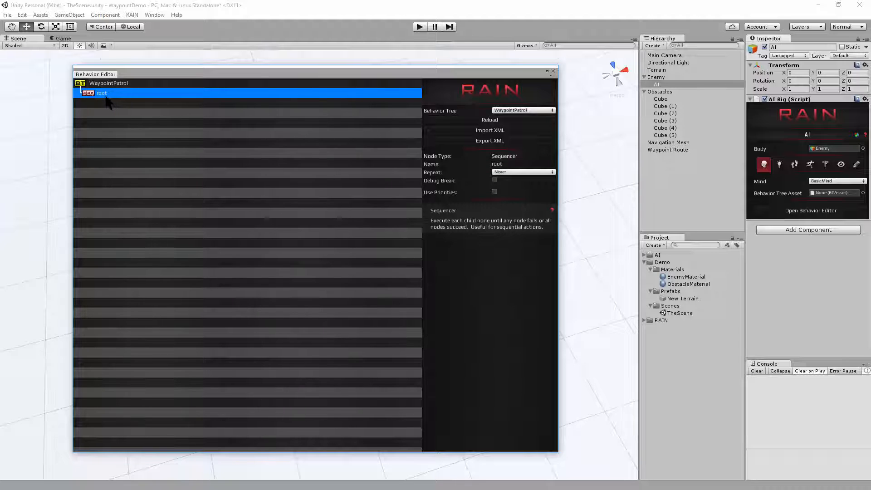
- Add a Waypoint Patrol decision under root that uses Waypoint Route as its route
{"action": "right_click", "coordinate": [94, 92]}
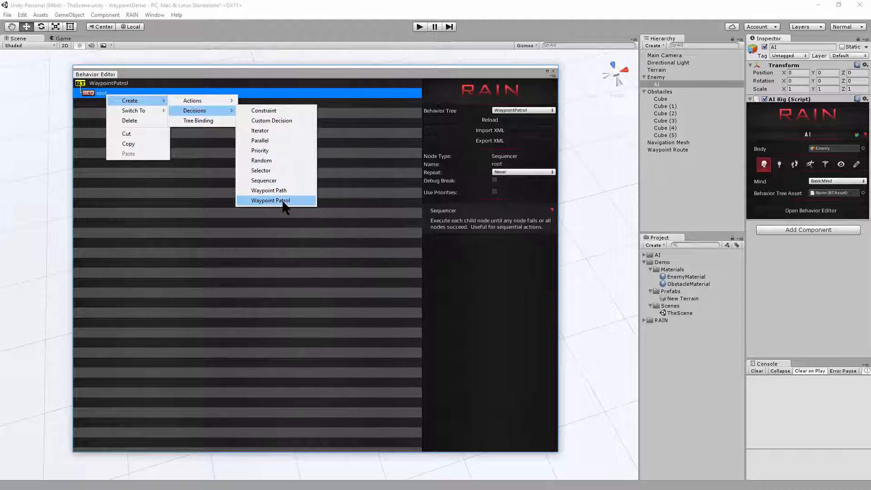
{"action": "left_click", "coordinate": [270, 201]}
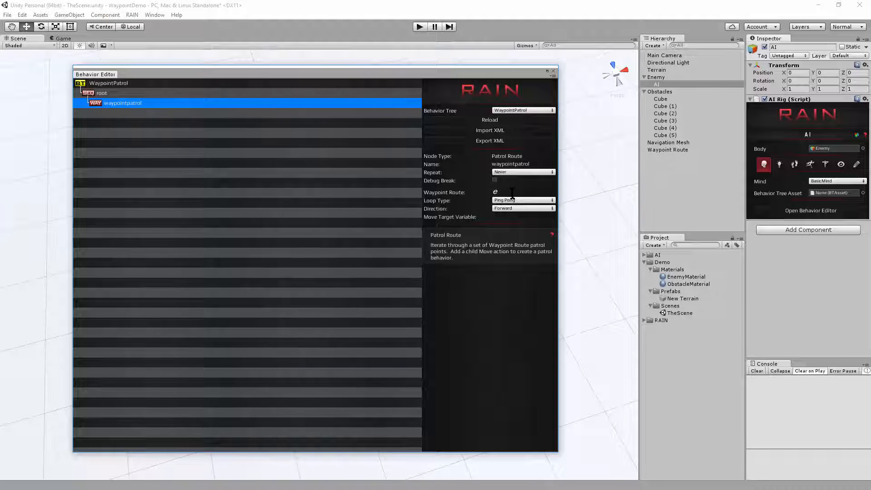
{"action": "left_click", "coordinate": [669, 150]}
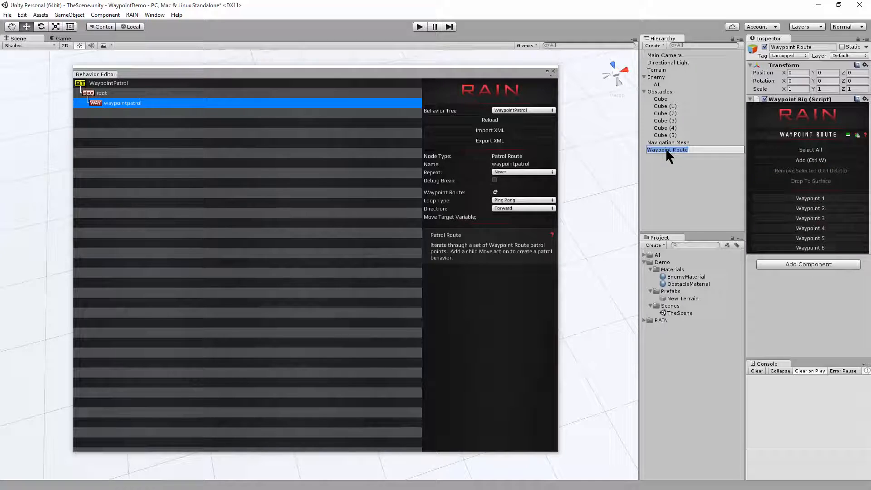
{"action": "left_click", "coordinate": [523, 192]}
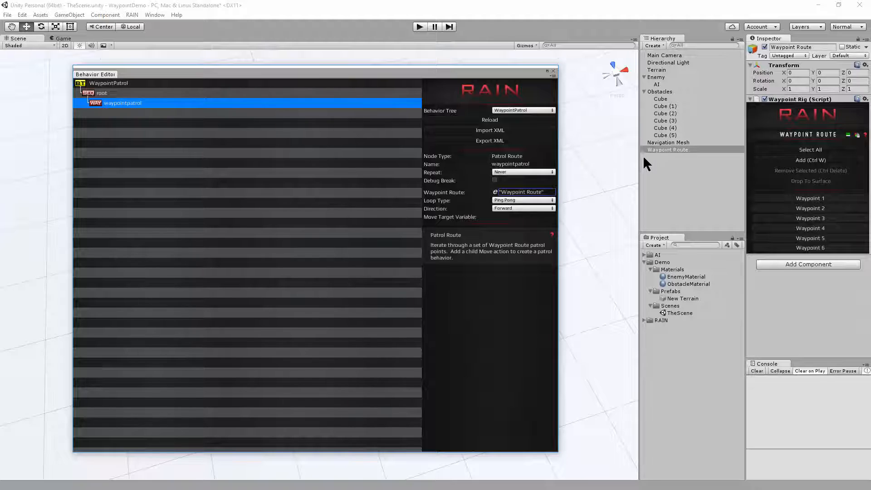
- Set the patrol node's Move Target Variable to moveTarget
{"action": "left_click", "coordinate": [523, 217]}
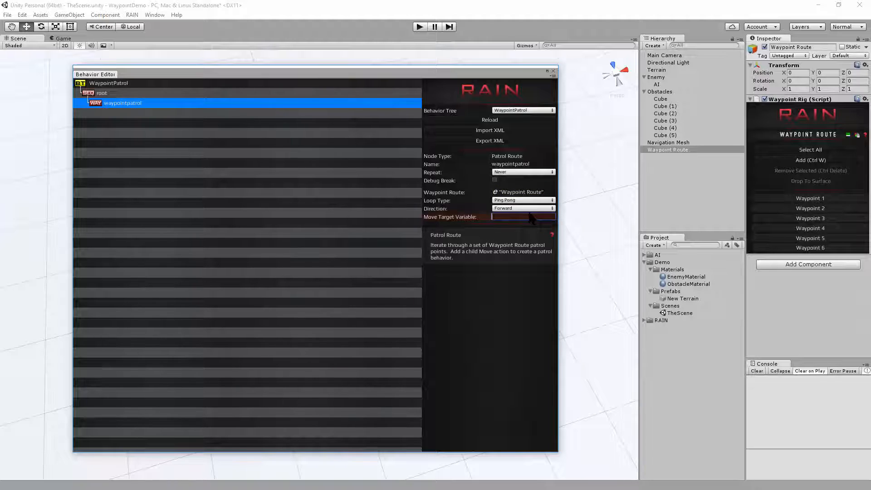
{"action": "type", "text": "m"}
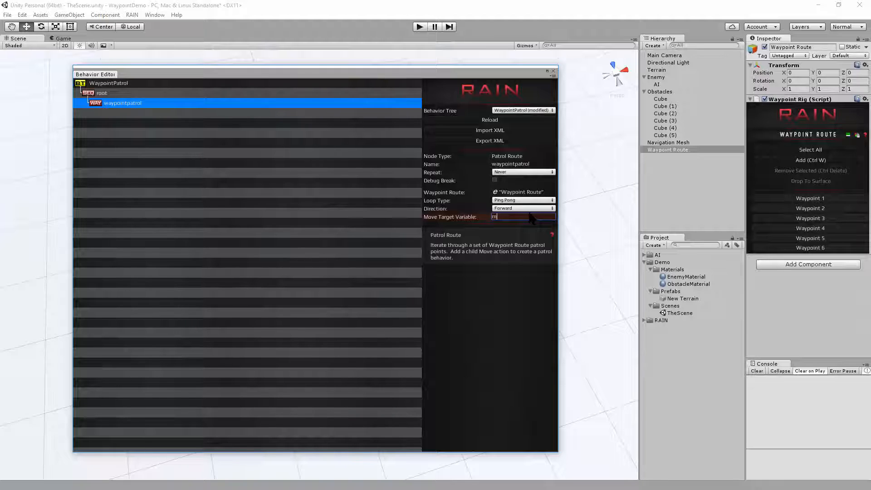
{"action": "type", "text": "oveTarget"}
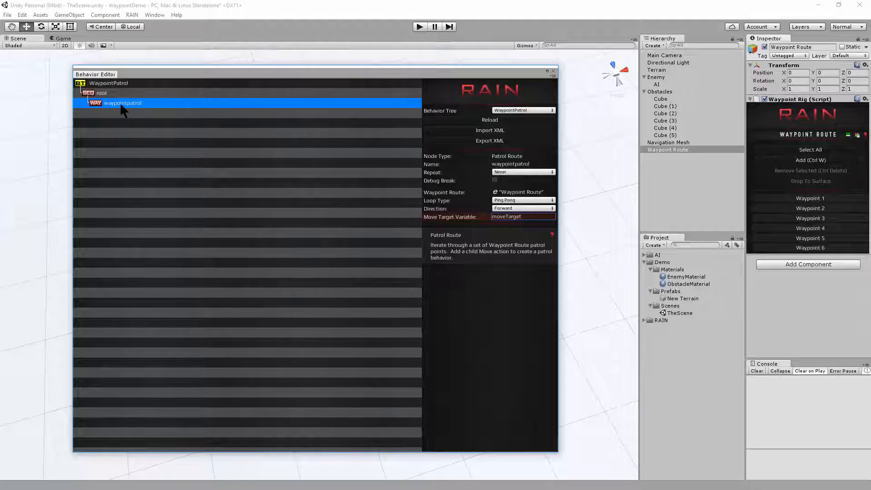
- Add a move action under waypointpatrol with Move Target moveTarget
{"action": "right_click", "coordinate": [114, 102]}
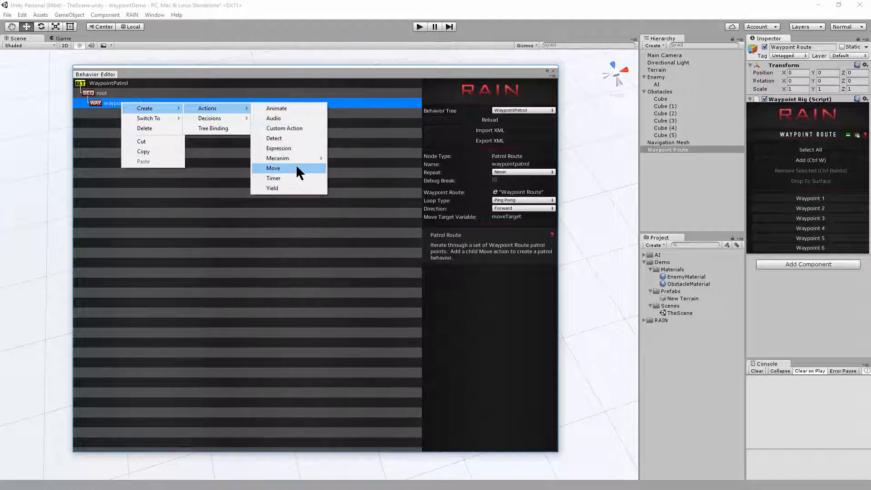
{"action": "left_click", "coordinate": [273, 168]}
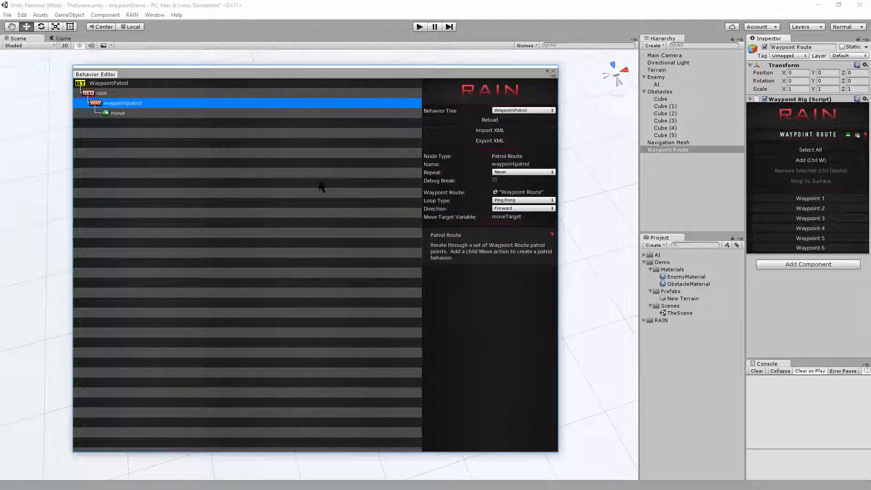
{"action": "left_click", "coordinate": [117, 113]}
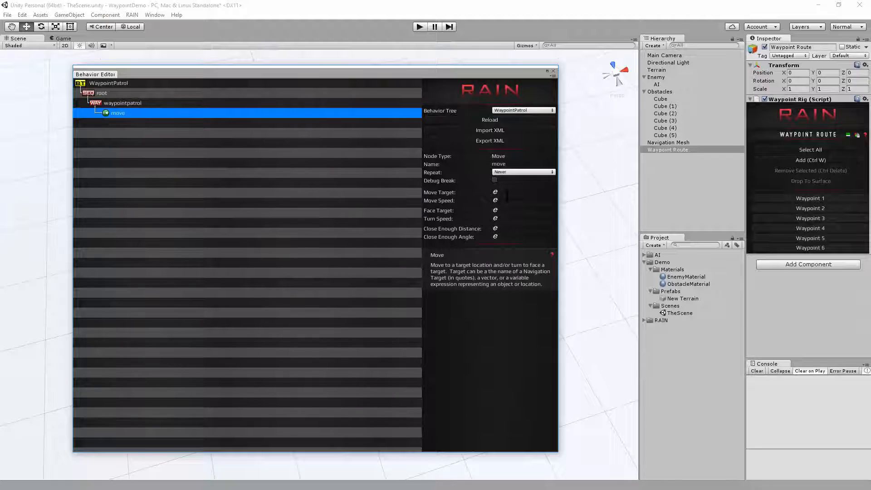
{"action": "left_click", "coordinate": [526, 192]}
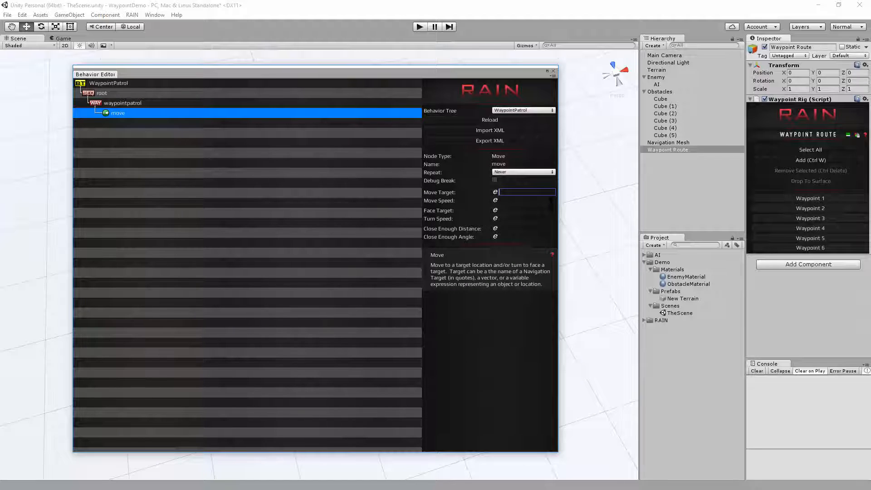
{"action": "type", "text": "moveTarget"}
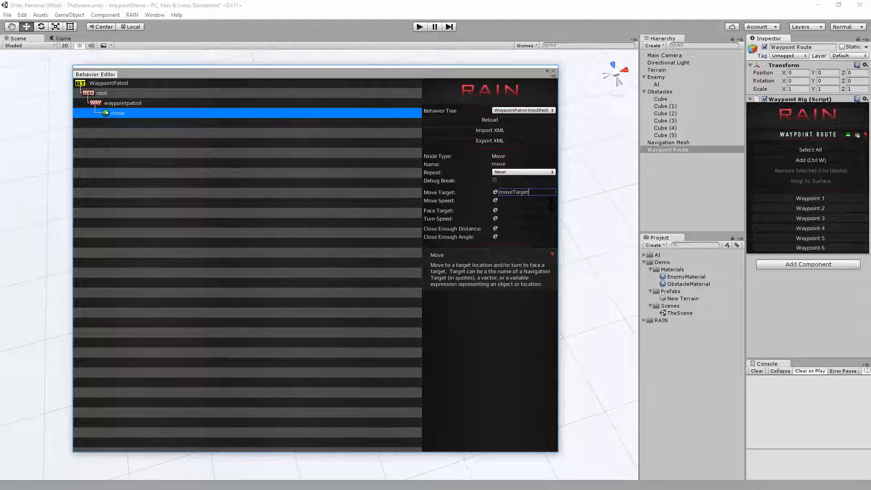
- Set the move node's speed to 10 and Face Target to moveTarget
{"action": "left_click", "coordinate": [526, 201]}
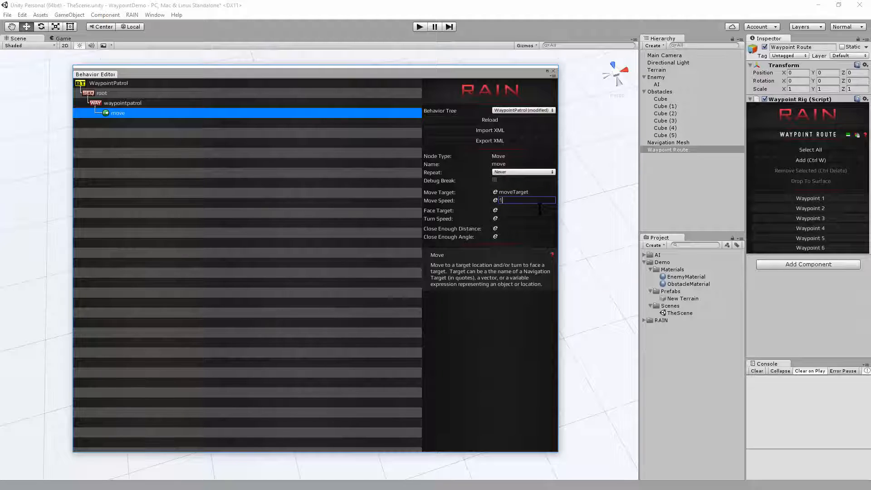
{"action": "type", "text": "0"}
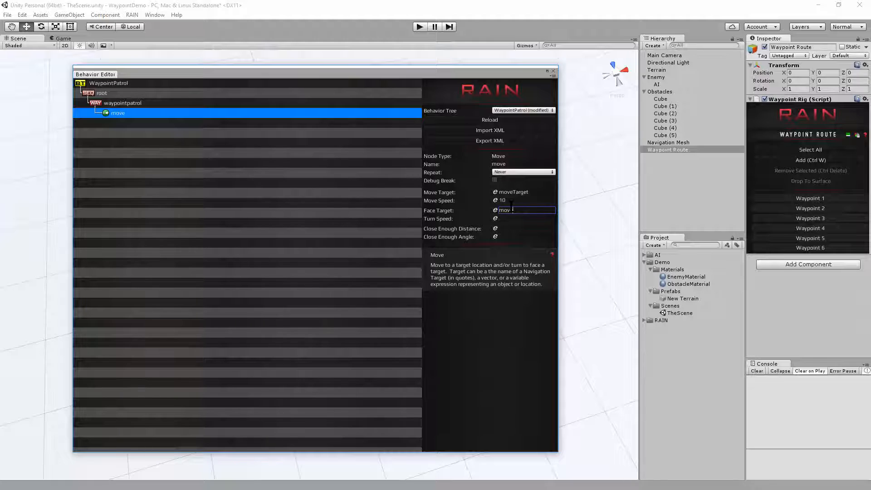
{"action": "type", "text": "moveTarget"}
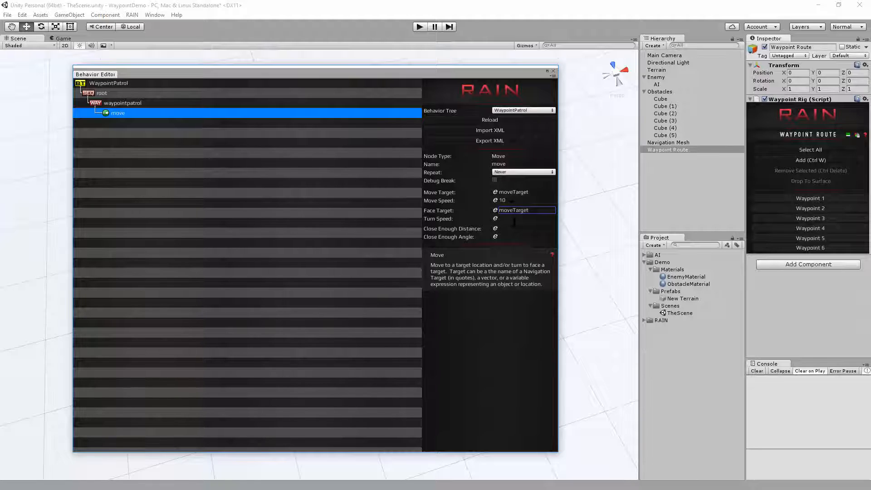
{"action": "type", "text": "90"}
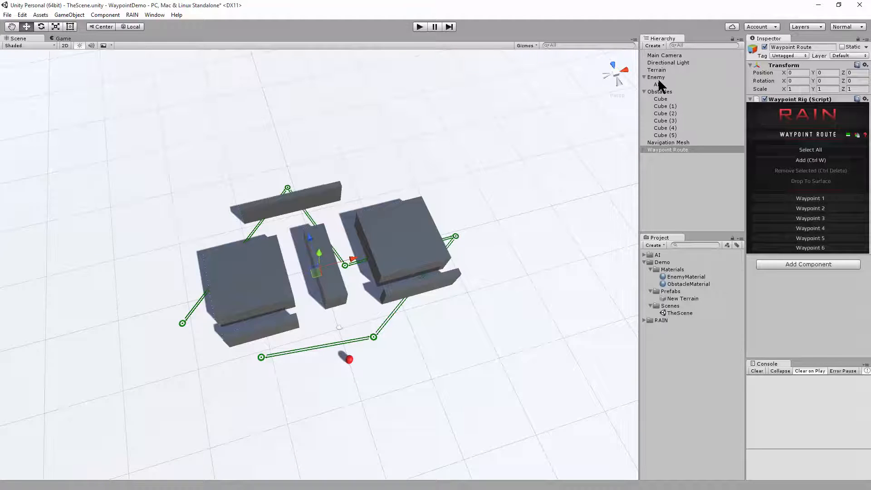
- Set the AI Rig's Behavior Tree Asset to WaypointPatrol and watch the patrol in the Scene view
{"action": "left_click", "coordinate": [658, 85]}
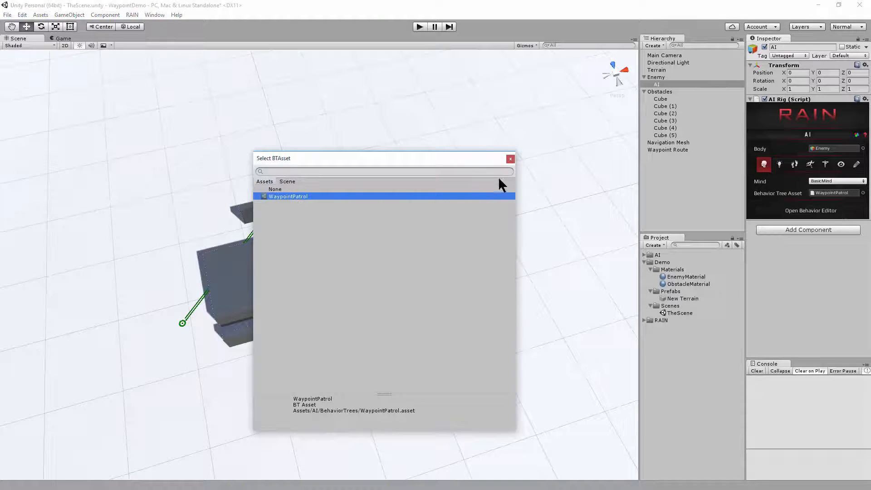
{"action": "left_click", "coordinate": [288, 196]}
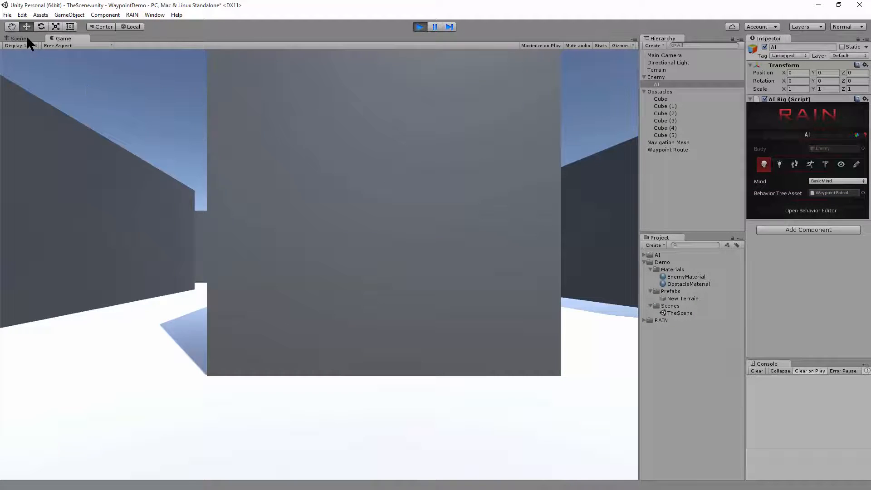
{"action": "left_click", "coordinate": [18, 38]}
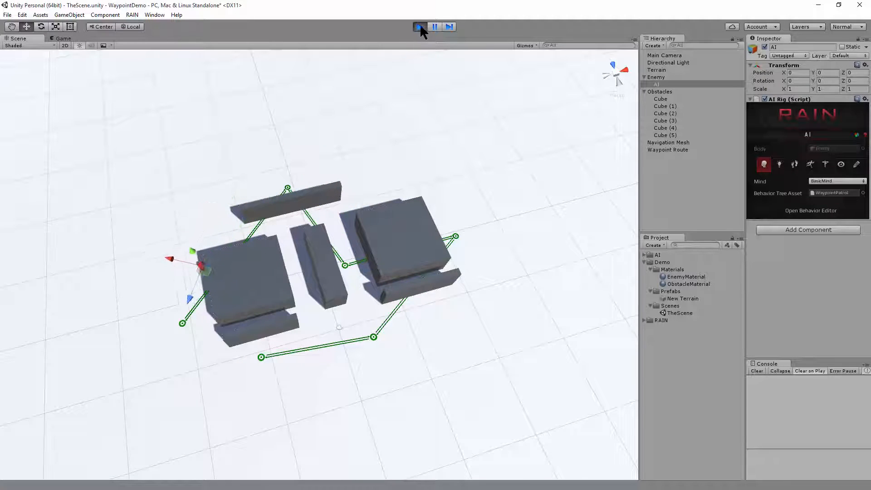
- Stop play, duplicate Enemy into Enemy (1)–(4), rerun the scene, then select Main Camera
{"action": "left_click", "coordinate": [657, 77]}
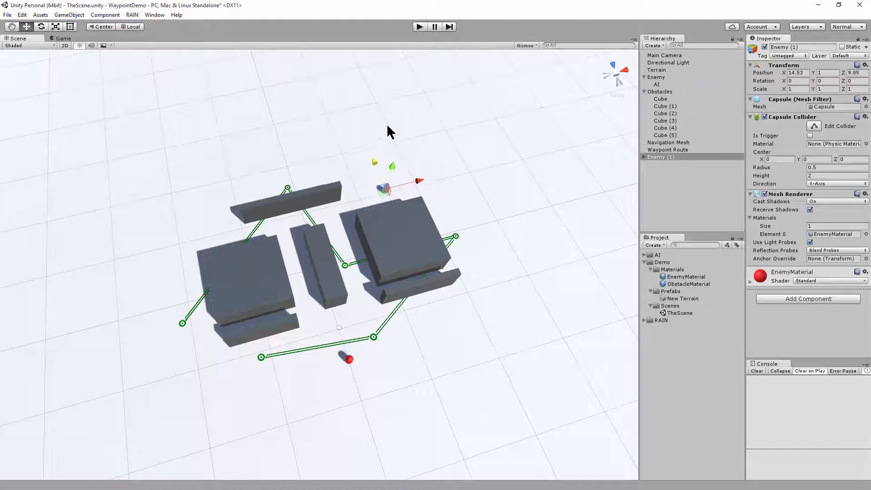
{"action": "left_click", "coordinate": [660, 164]}
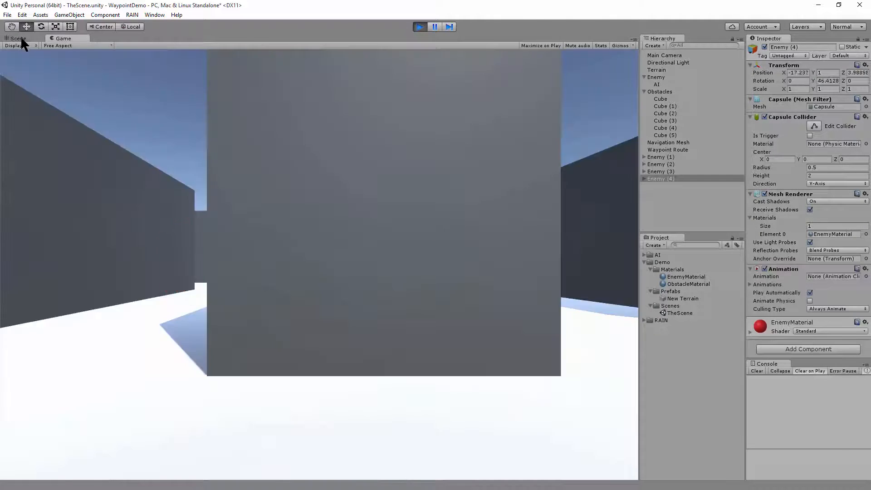
{"action": "left_click", "coordinate": [18, 38]}
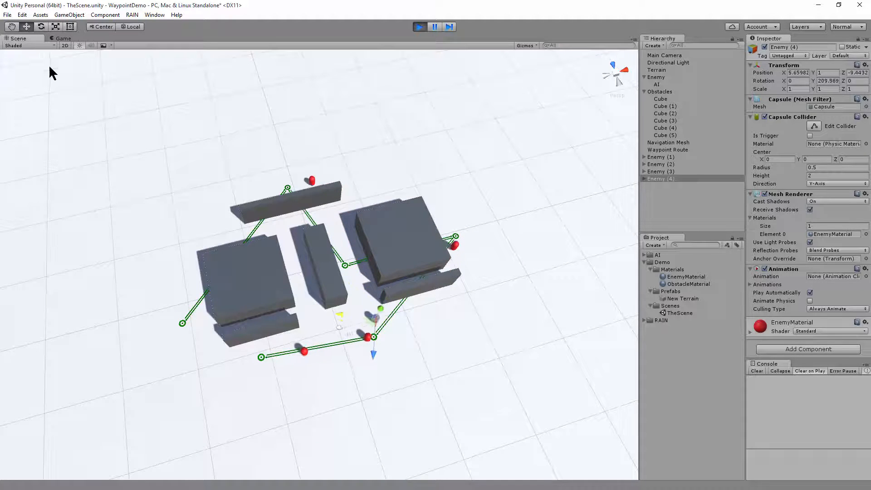
{"action": "left_click", "coordinate": [657, 70]}
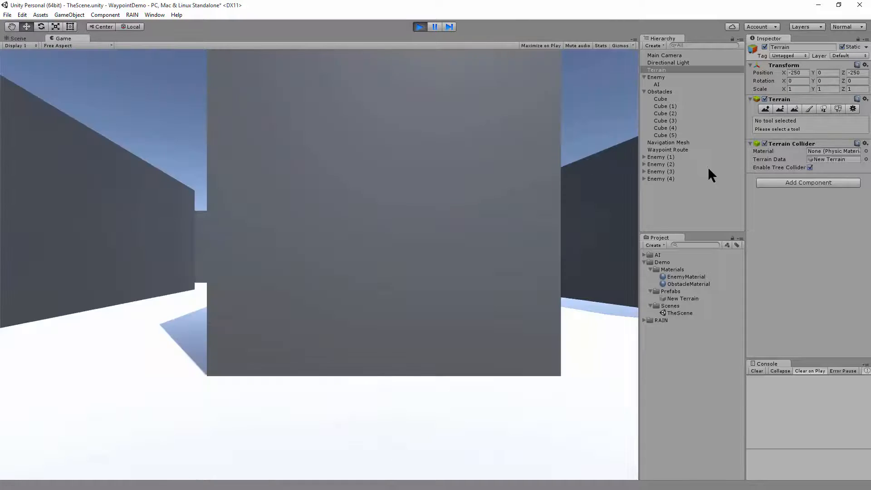
{"action": "left_click", "coordinate": [665, 55]}
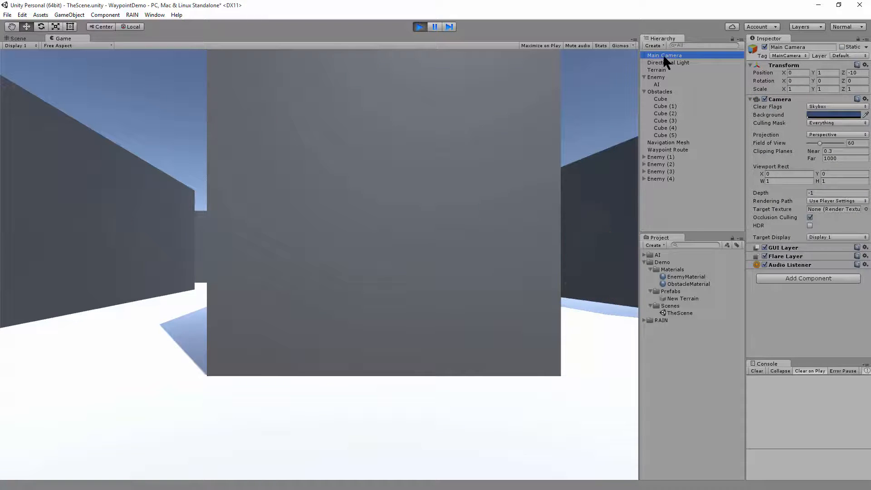